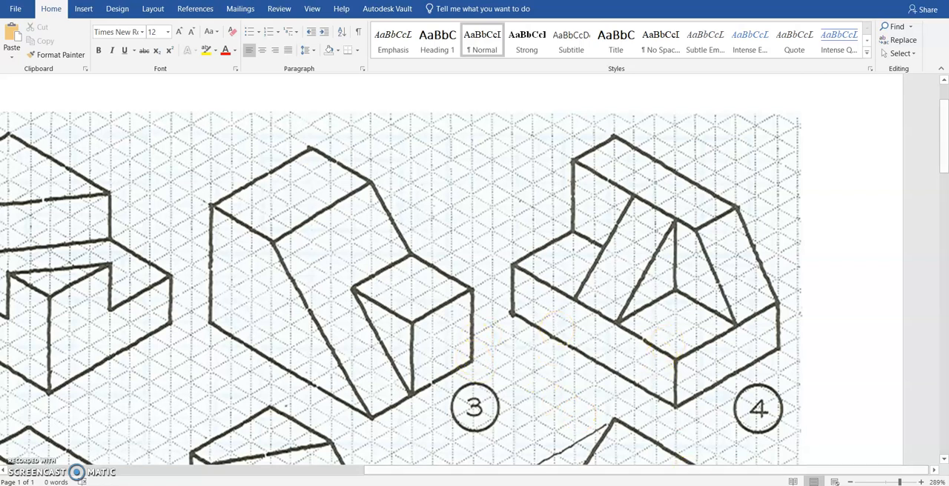
{"action": "mouse_move", "coordinate": [530, 338]}
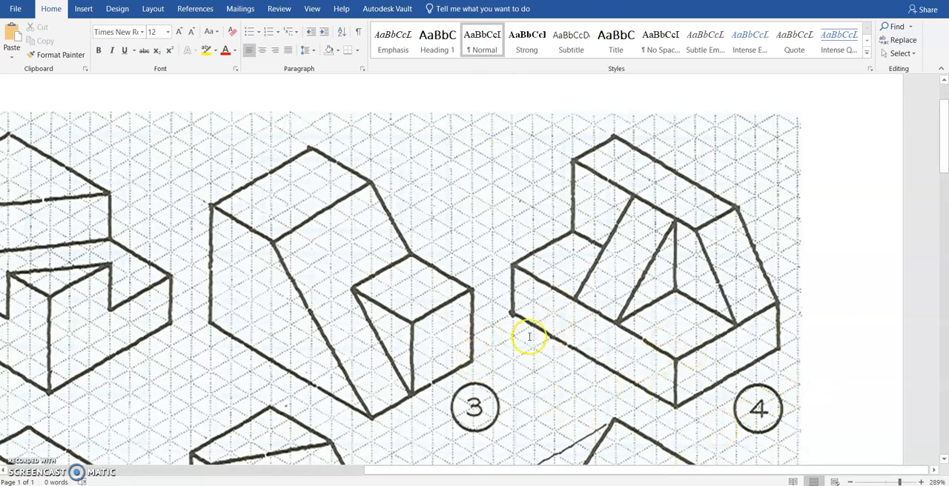
{"action": "mouse_move", "coordinate": [556, 270]}
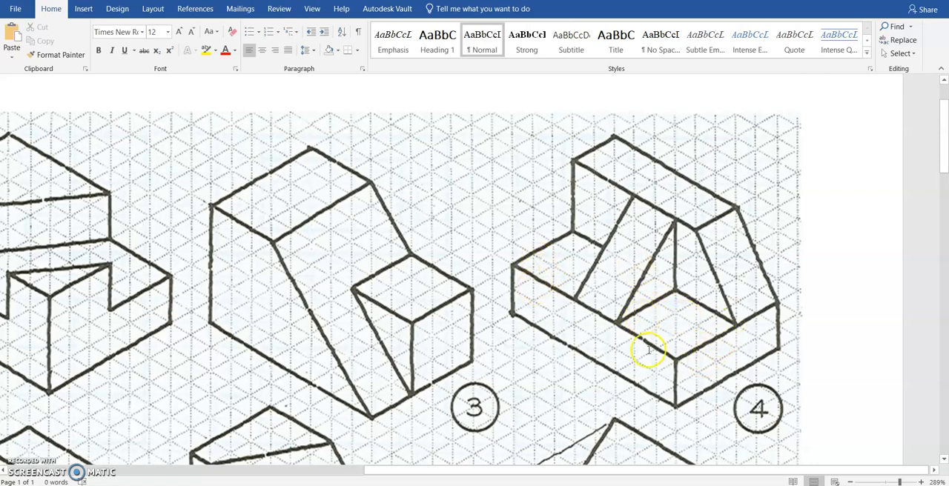
{"action": "mouse_move", "coordinate": [766, 347]}
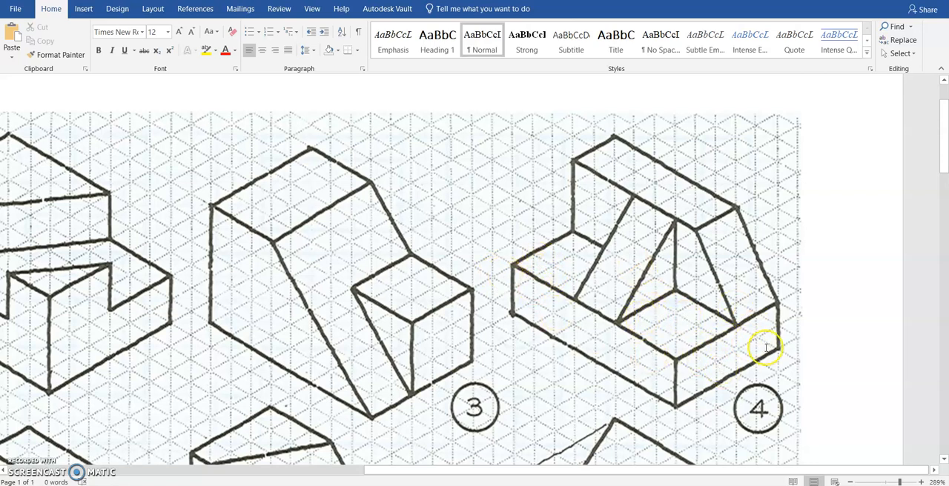
{"action": "mouse_move", "coordinate": [605, 226]}
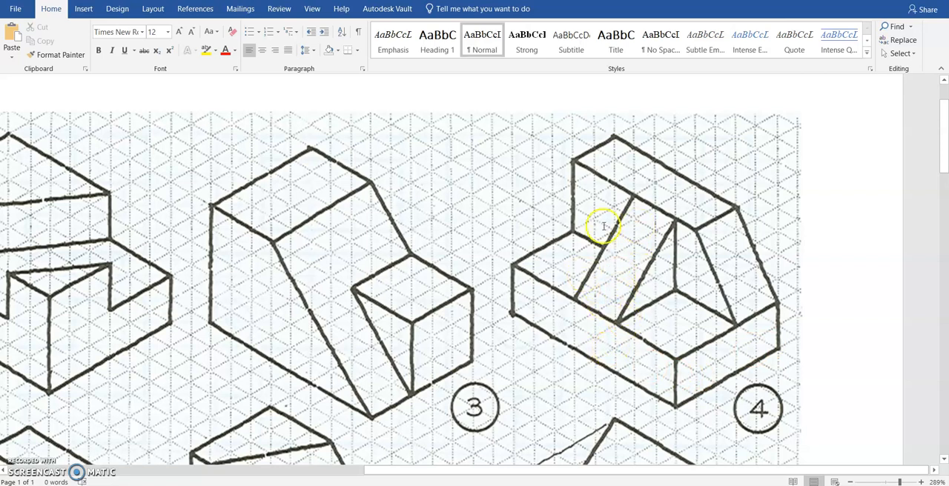
{"action": "mouse_move", "coordinate": [697, 267]}
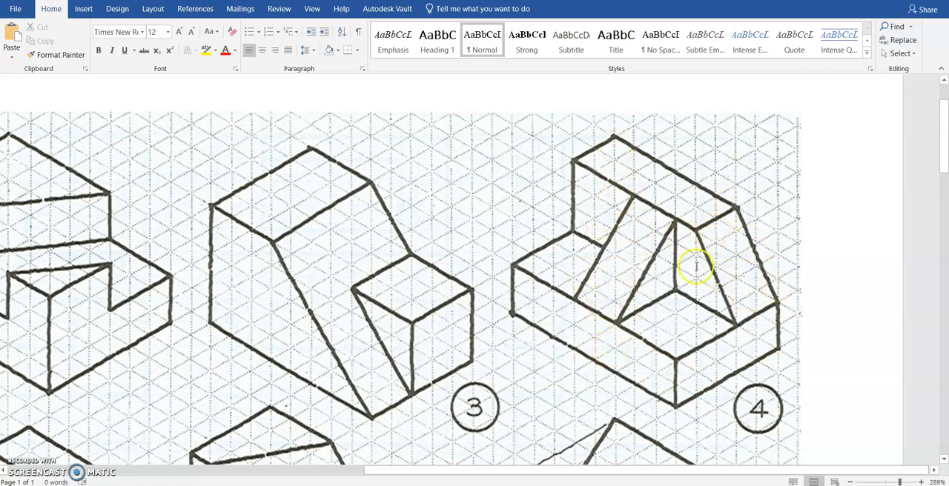
{"action": "mouse_move", "coordinate": [566, 364]}
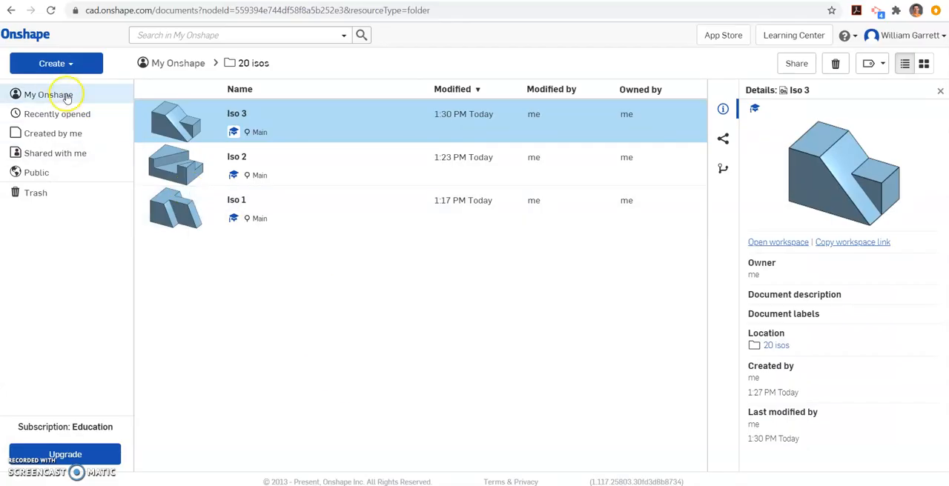
Create a new document named 'Iso' for the fourth isometric model.
{"action": "left_click", "coordinate": [52, 62]}
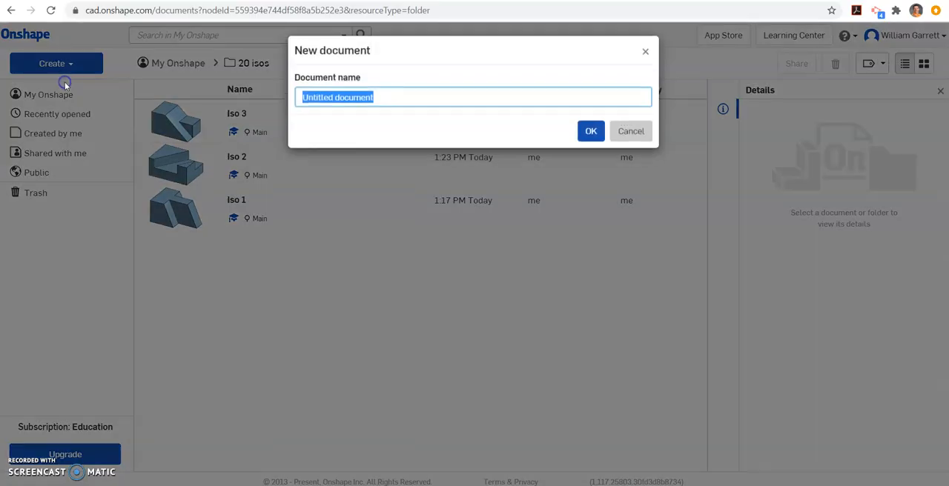
{"action": "type", "text": "Iso"}
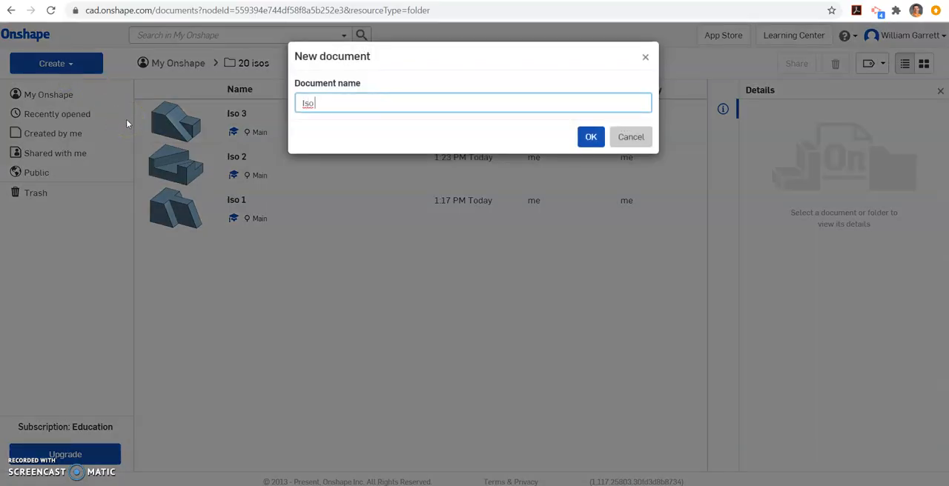
{"action": "left_click", "coordinate": [591, 136]}
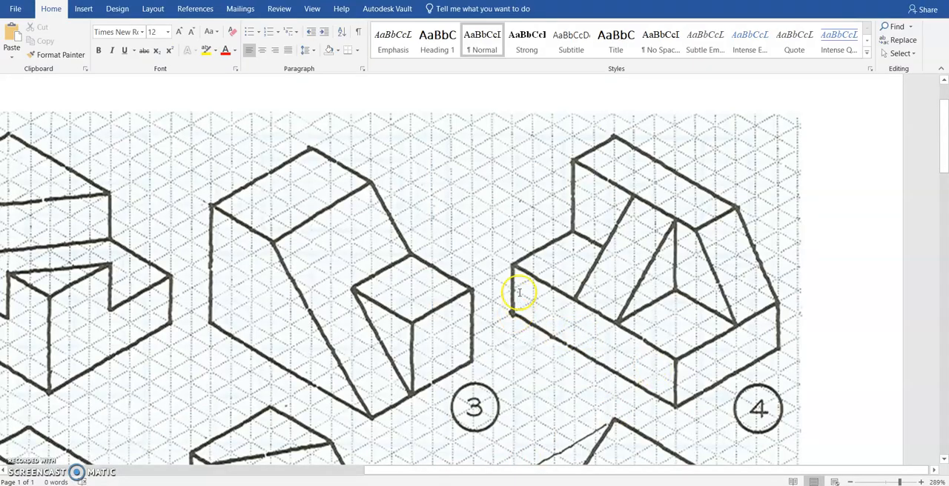
{"action": "mouse_move", "coordinate": [531, 314]}
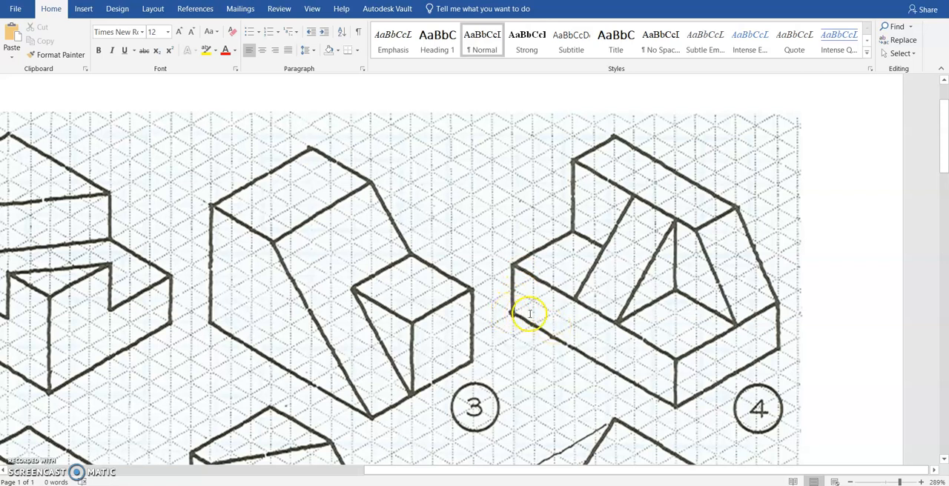
{"action": "mouse_move", "coordinate": [621, 363]}
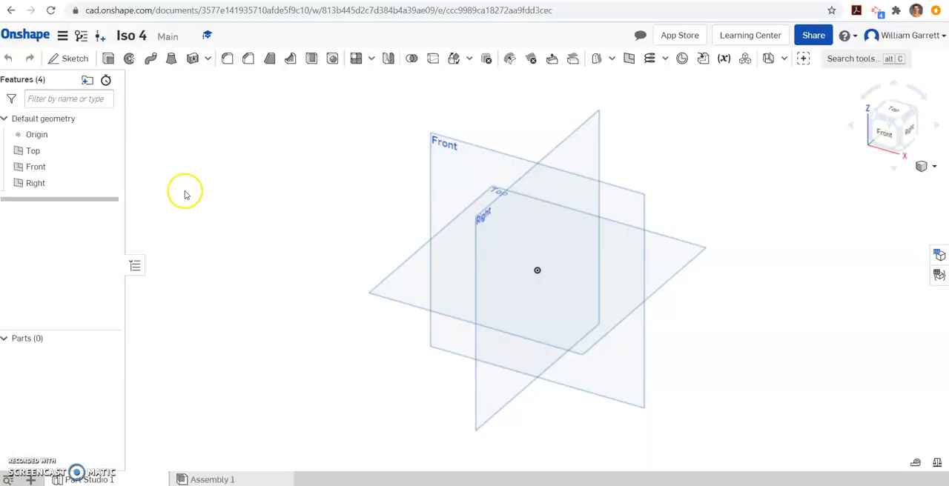
{"action": "mouse_move", "coordinate": [68, 59]}
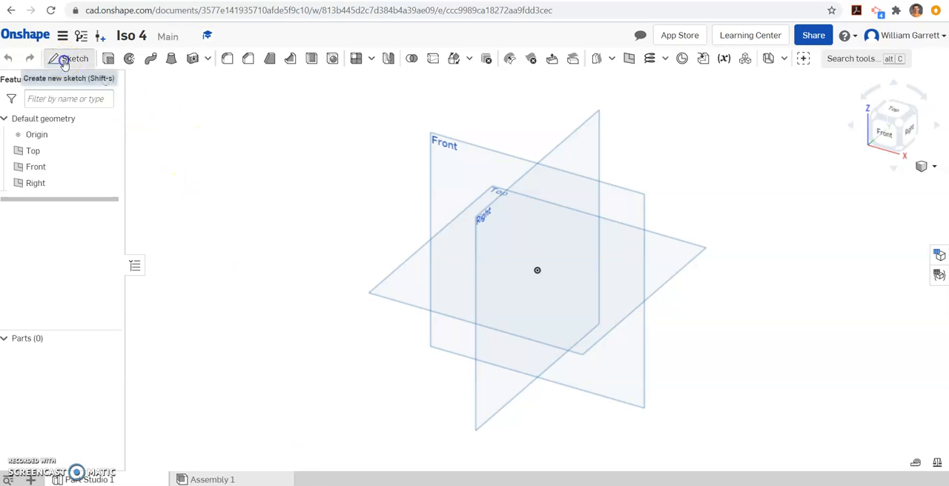
Sketch an 8 by 2 corner rectangle from the origin on the Front plane and finish it.
{"action": "left_click", "coordinate": [71, 60]}
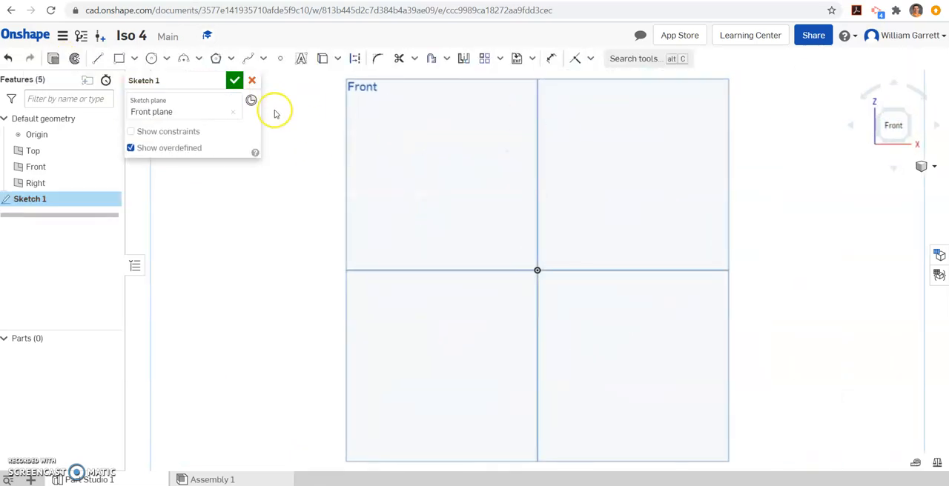
{"action": "left_click", "coordinate": [119, 58]}
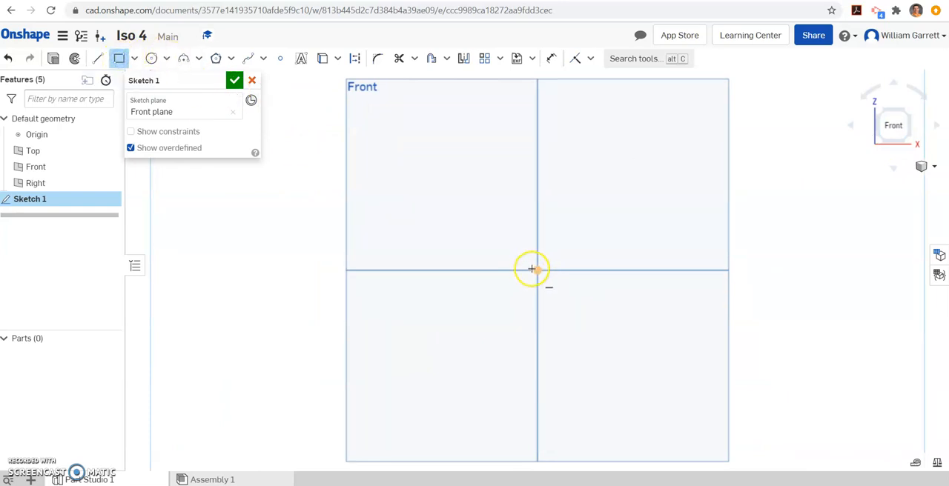
{"action": "left_click_drag", "start_coordinate": [536, 270], "coordinate": [690, 221]}
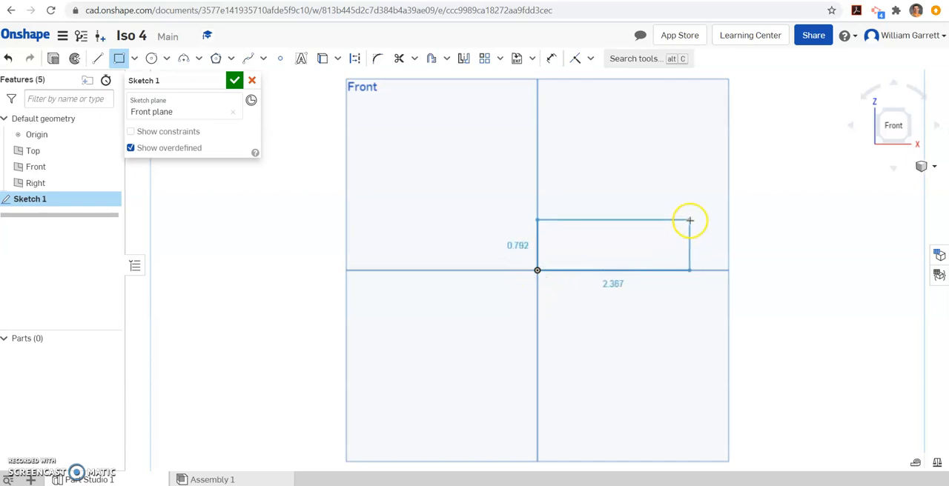
{"action": "left_click", "coordinate": [691, 218]}
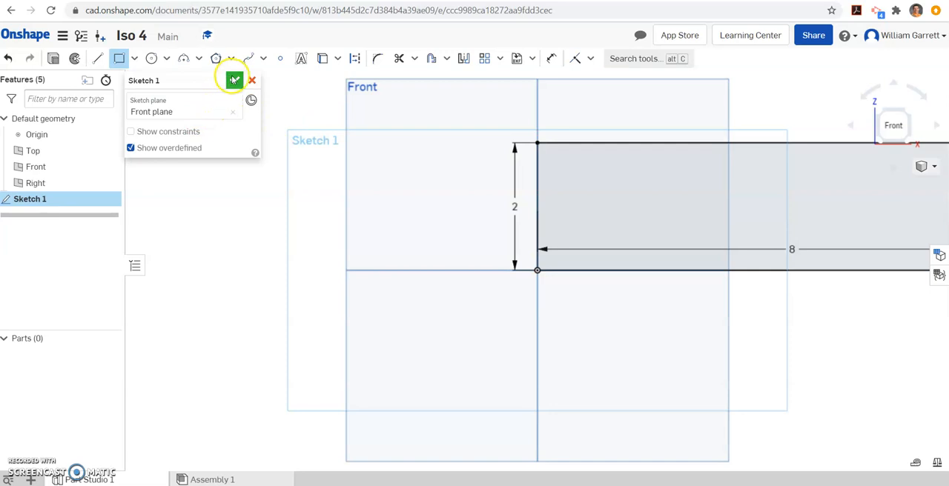
{"action": "left_click", "coordinate": [234, 80]}
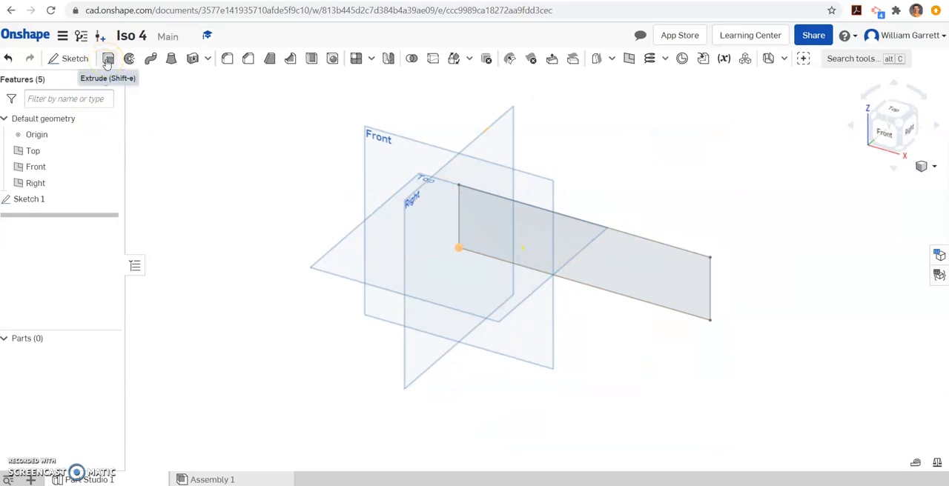
Extrude Sketch 1 at a blind depth into the solid base block.
{"action": "left_click", "coordinate": [107, 59]}
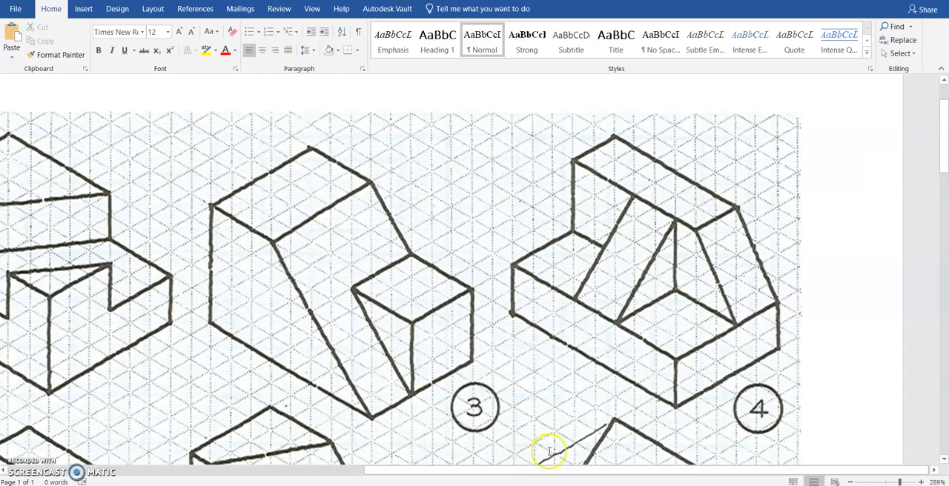
{"action": "mouse_move", "coordinate": [690, 350]}
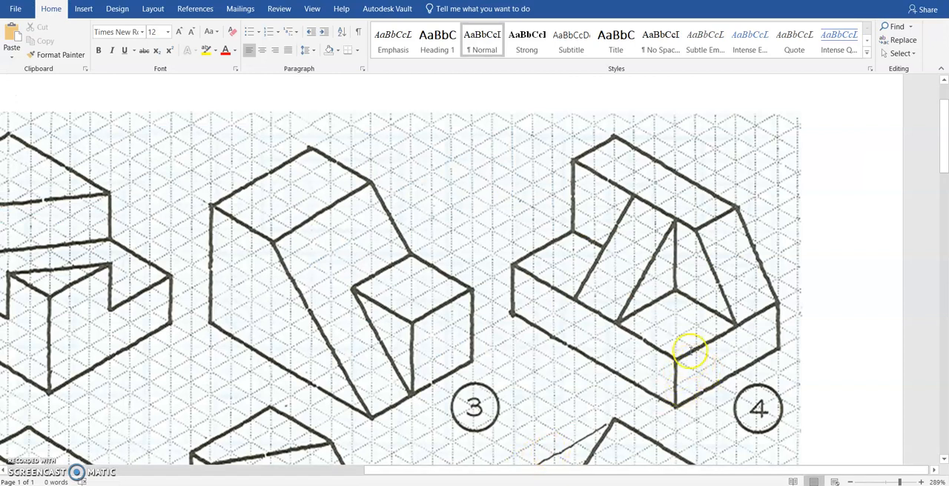
{"action": "mouse_move", "coordinate": [764, 319]}
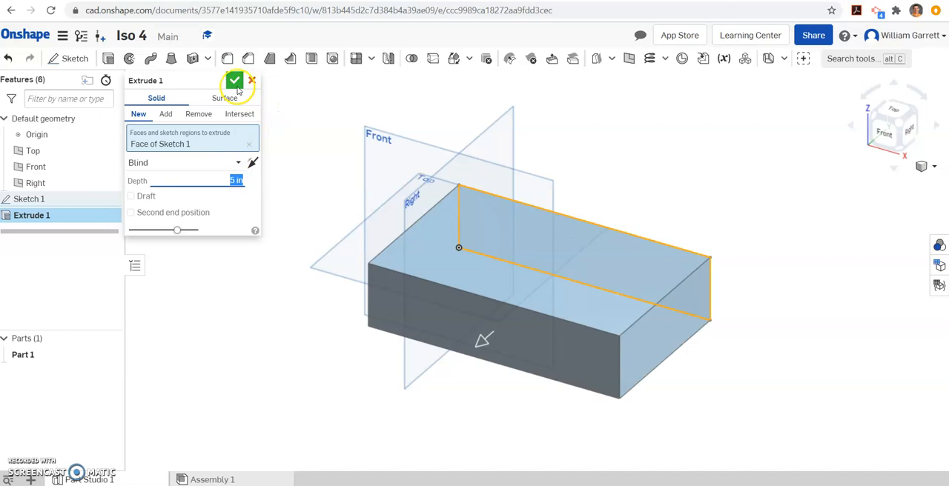
{"action": "left_click", "coordinate": [234, 81]}
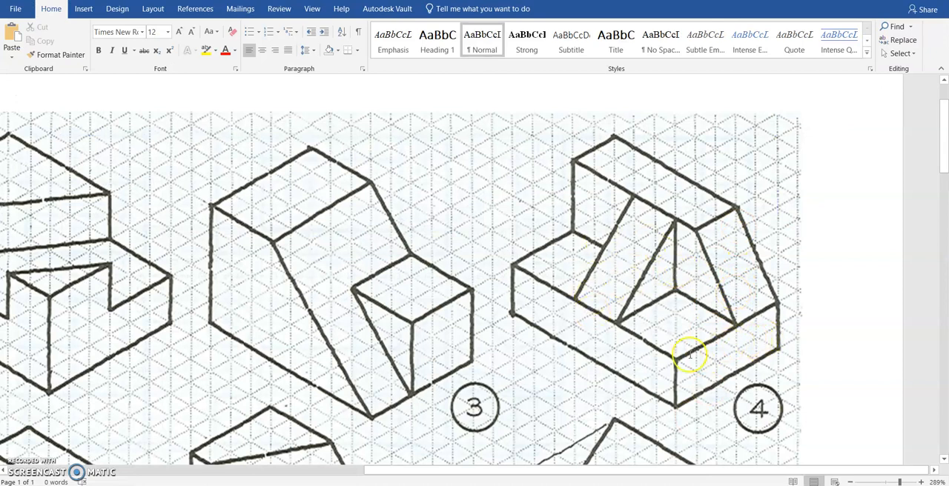
{"action": "mouse_move", "coordinate": [616, 288]}
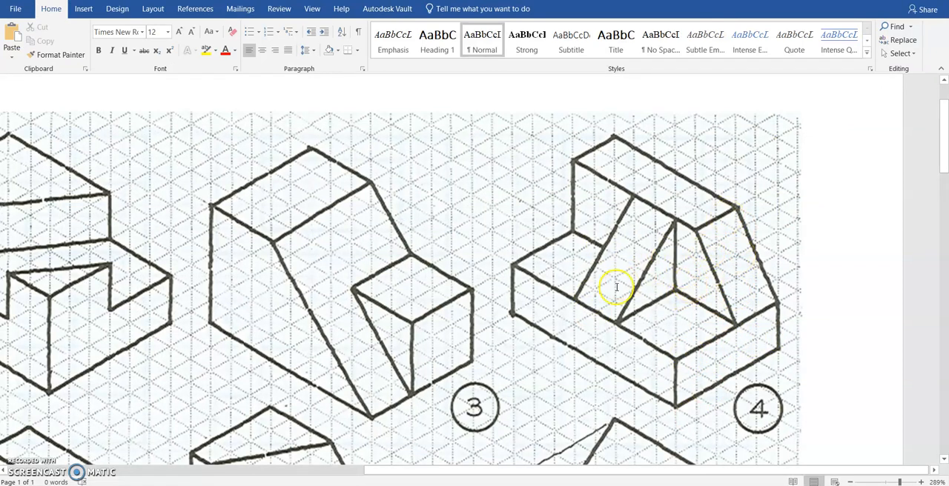
{"action": "mouse_move", "coordinate": [738, 337]}
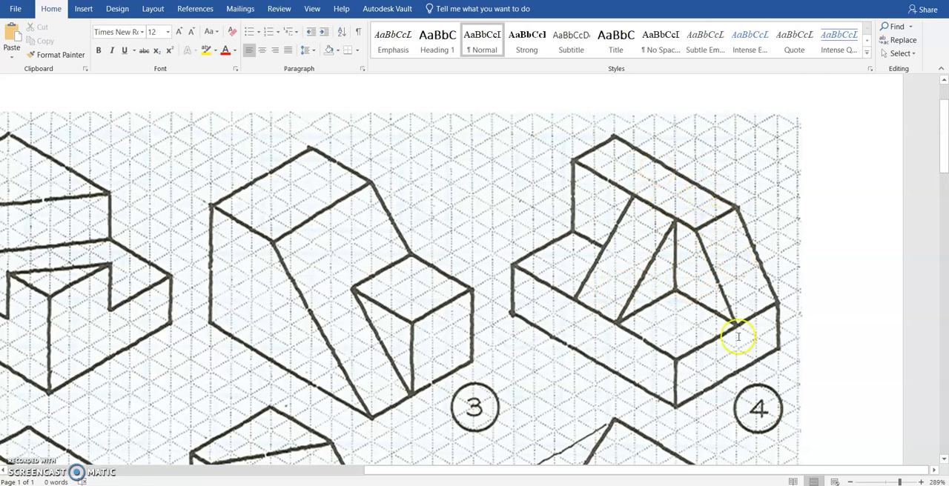
{"action": "mouse_move", "coordinate": [738, 279]}
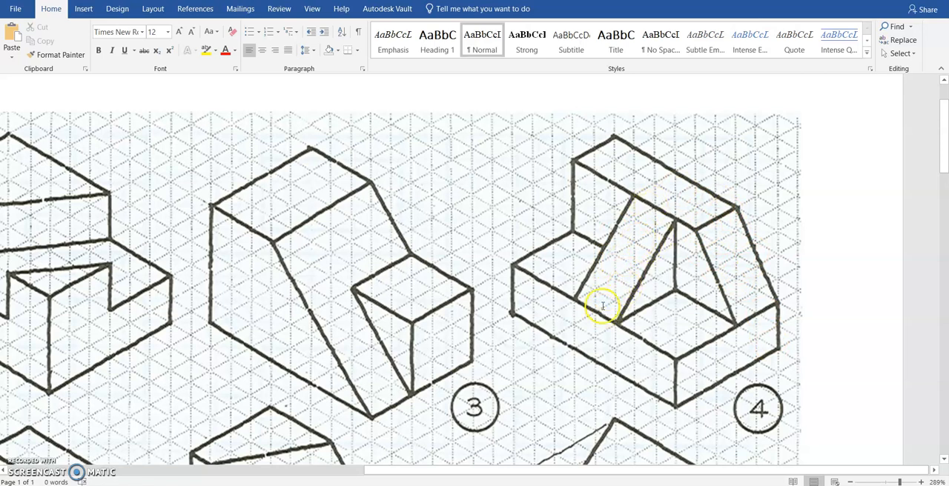
{"action": "mouse_move", "coordinate": [616, 186]}
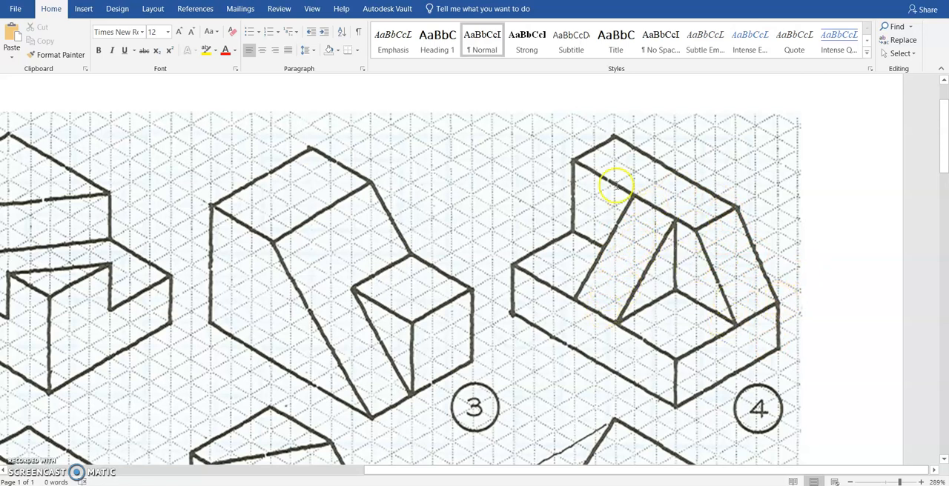
{"action": "mouse_move", "coordinate": [750, 326]}
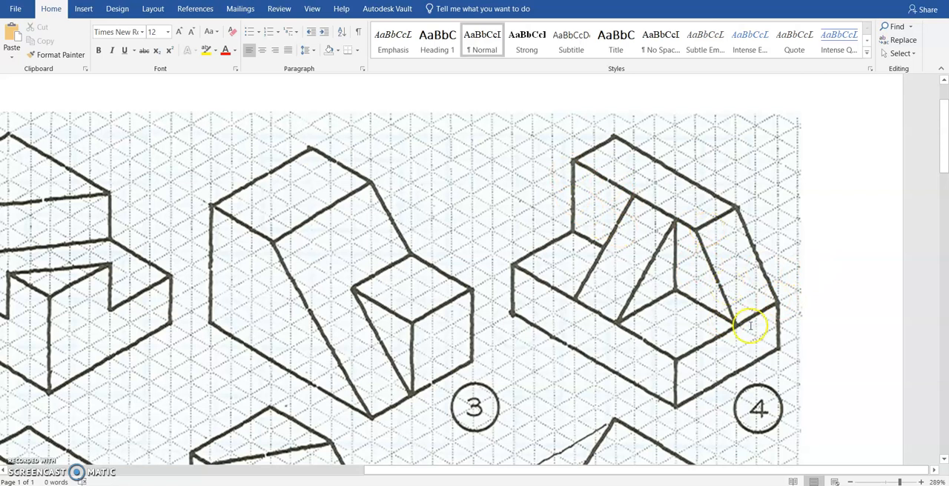
{"action": "mouse_move", "coordinate": [673, 209]}
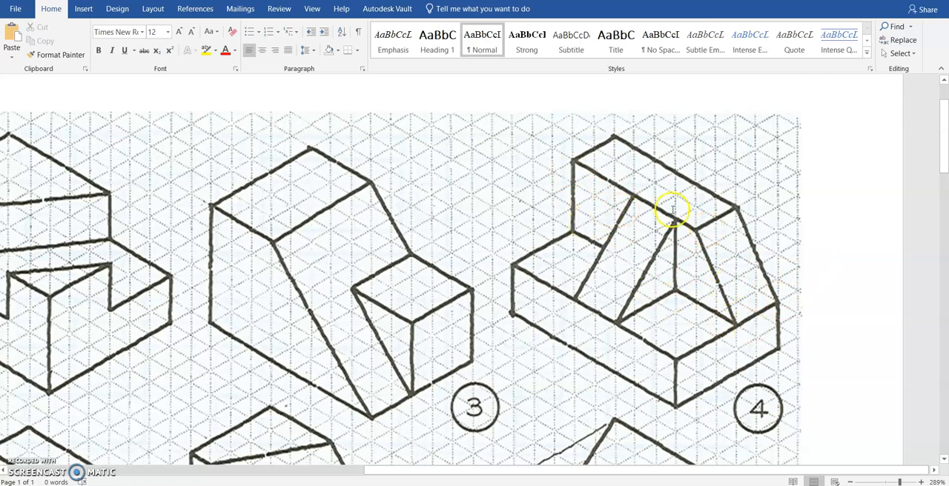
{"action": "mouse_move", "coordinate": [582, 250]}
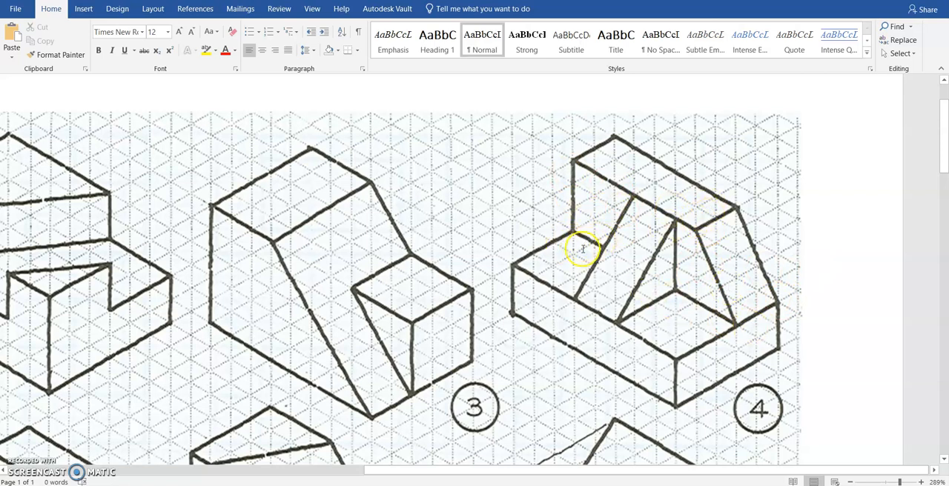
{"action": "mouse_move", "coordinate": [588, 216]}
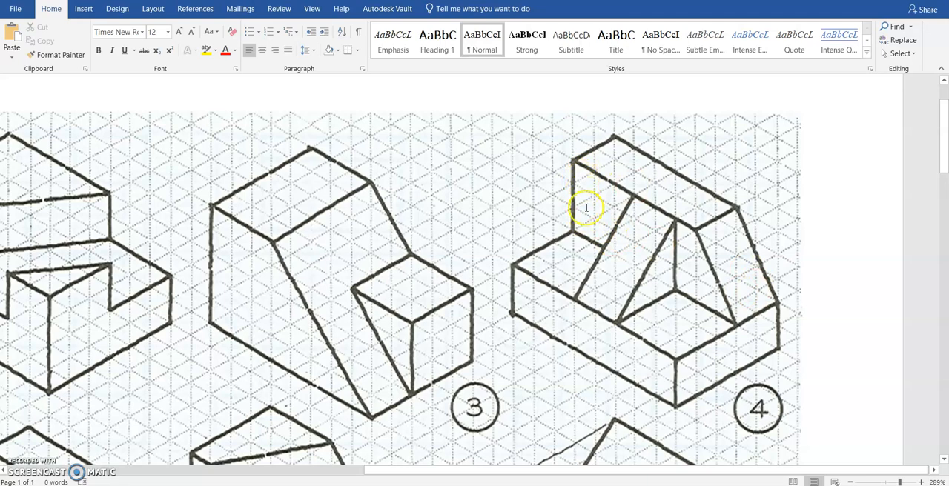
{"action": "mouse_move", "coordinate": [368, 476]}
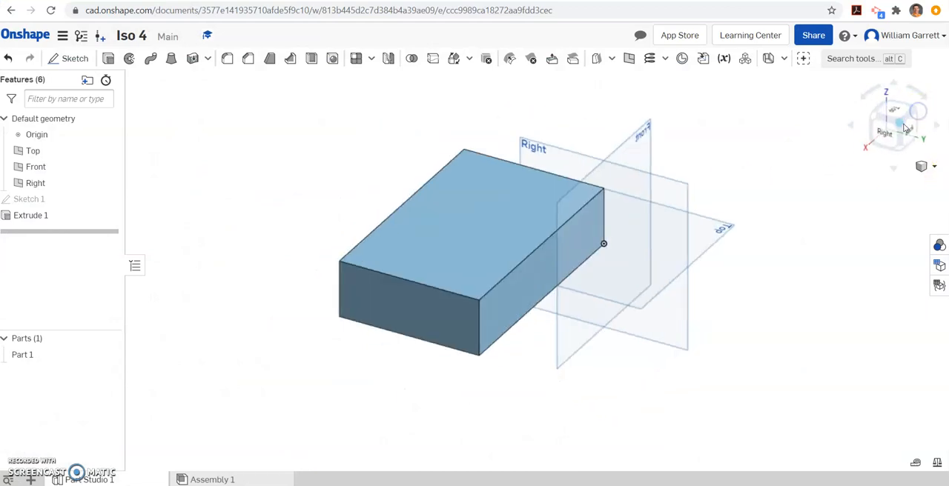
Sketch the wall rectangle on the block's back face, rising above its top edge.
{"action": "left_click", "coordinate": [74, 58]}
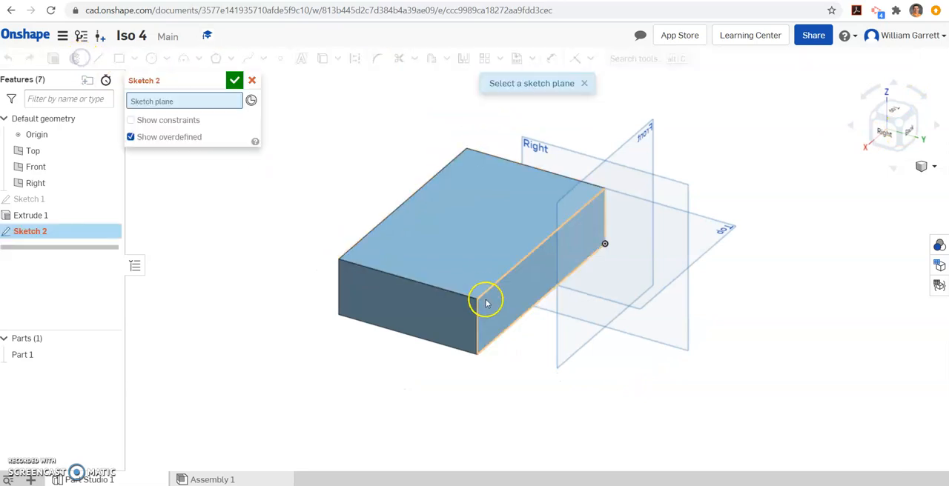
{"action": "left_click", "coordinate": [487, 303]}
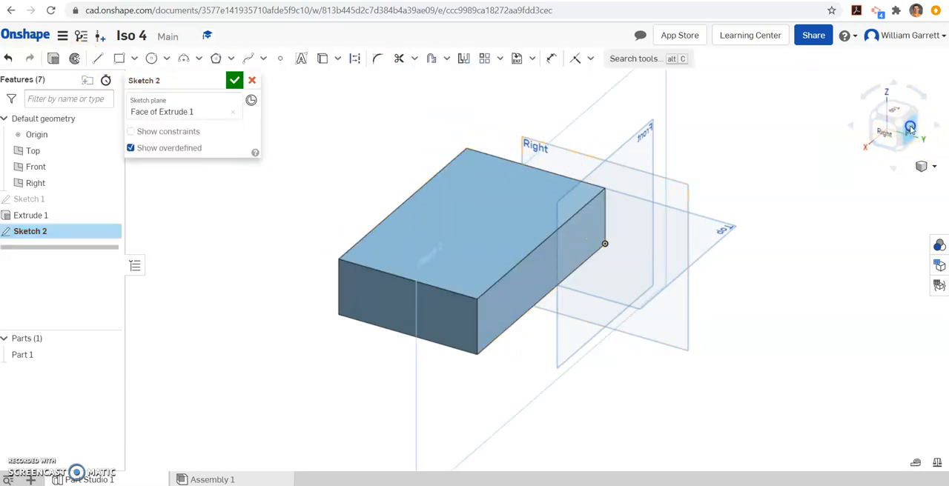
{"action": "left_click", "coordinate": [910, 128]}
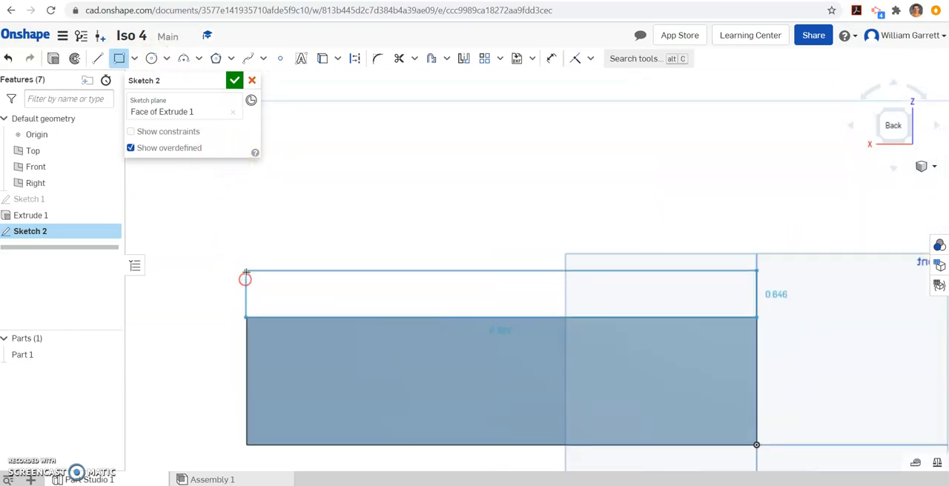
{"action": "left_click_drag", "start_coordinate": [246, 278], "coordinate": [249, 197]}
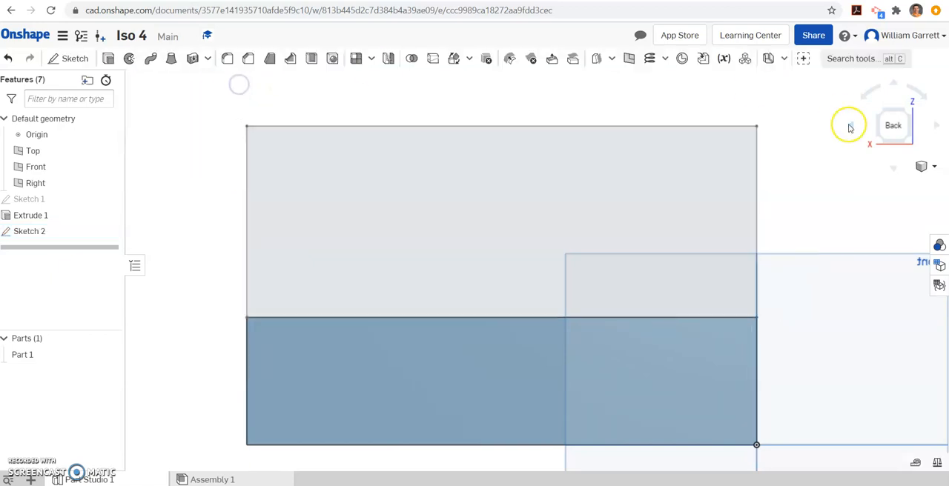
Extrude Sketch 2 to depth 2 to raise the back wall.
{"action": "left_click", "coordinate": [850, 124]}
{"action": "type", "text": "2"}
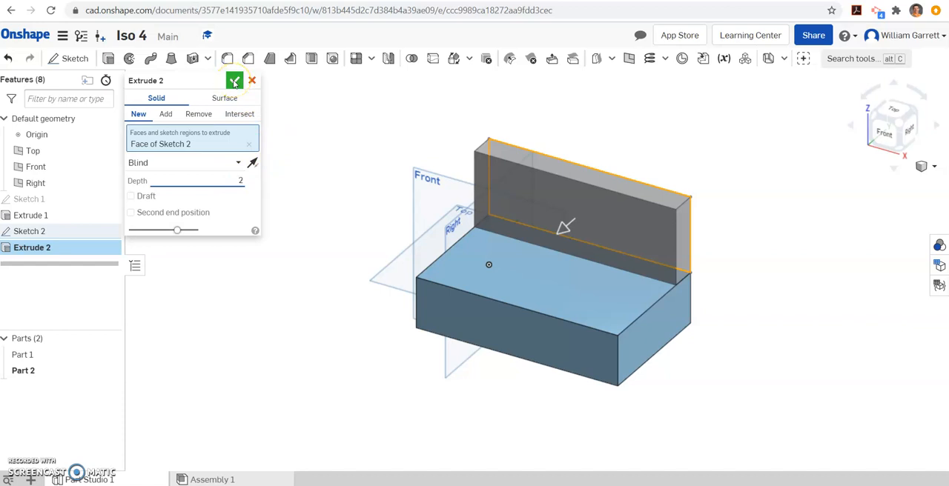
{"action": "left_click", "coordinate": [235, 80]}
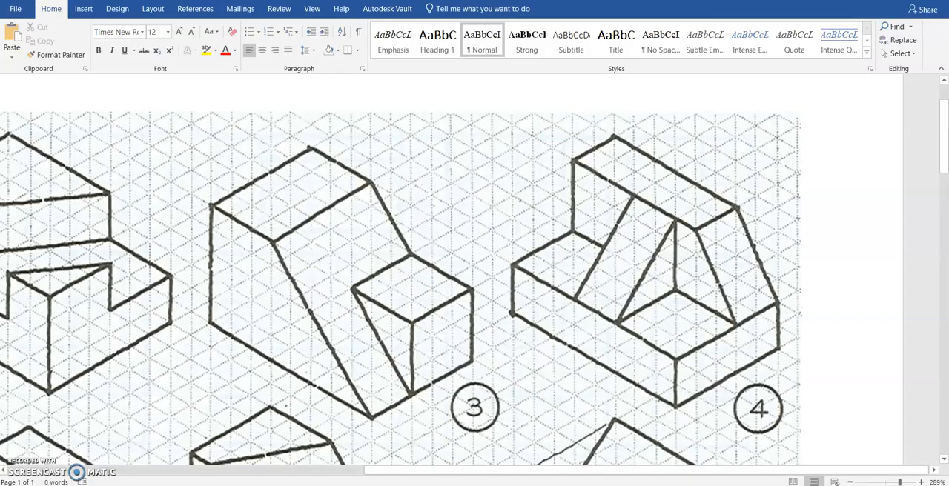
{"action": "mouse_move", "coordinate": [740, 259]}
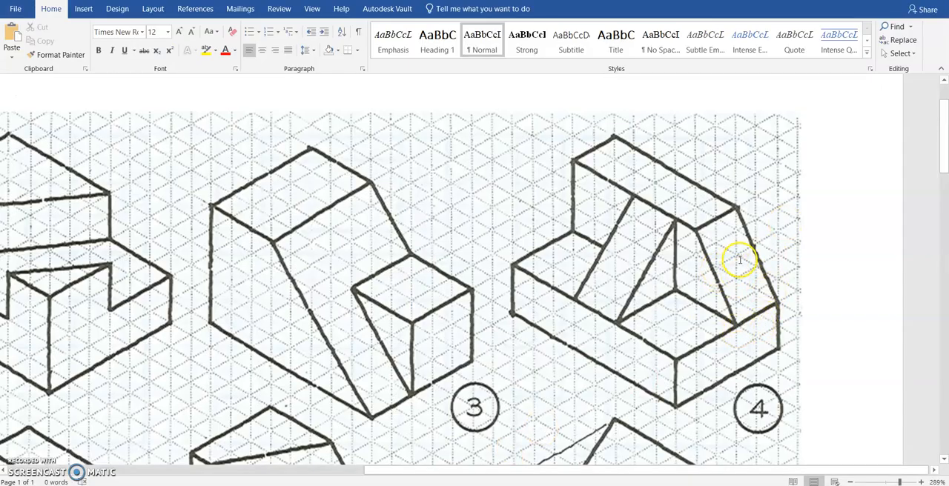
{"action": "mouse_move", "coordinate": [749, 311]}
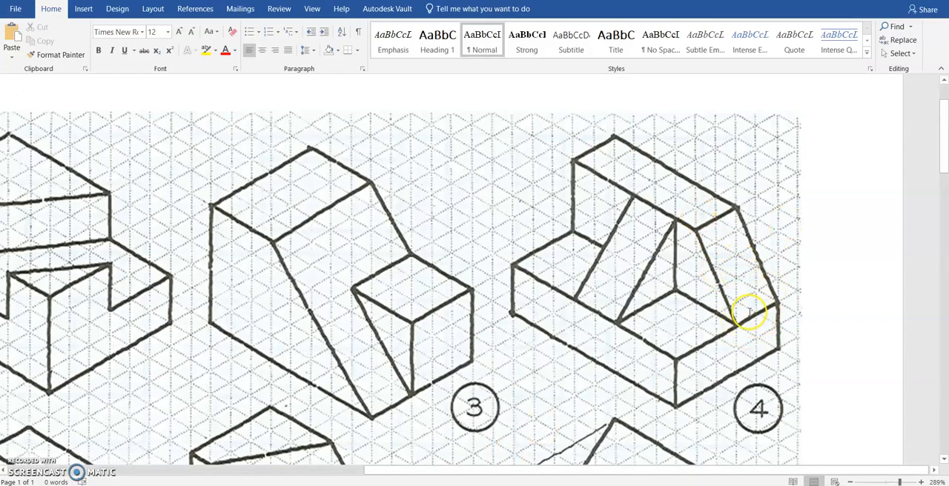
{"action": "mouse_move", "coordinate": [635, 164]}
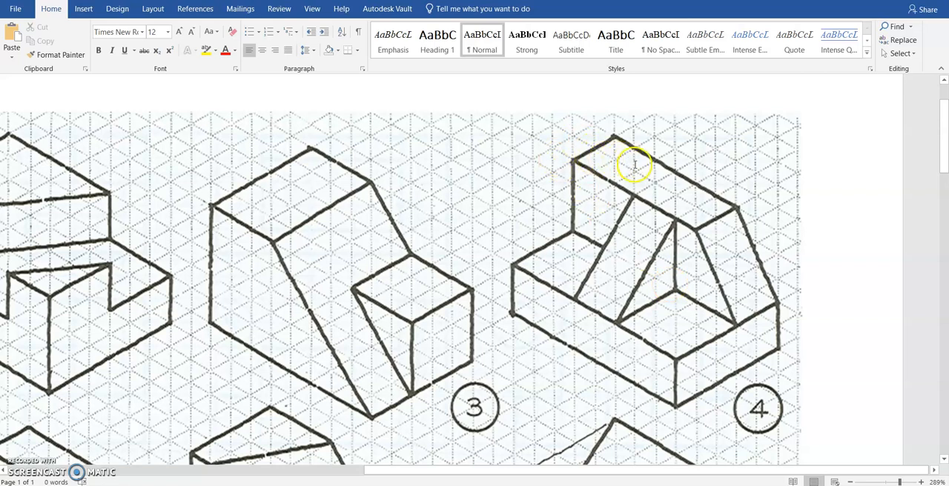
{"action": "mouse_move", "coordinate": [698, 202]}
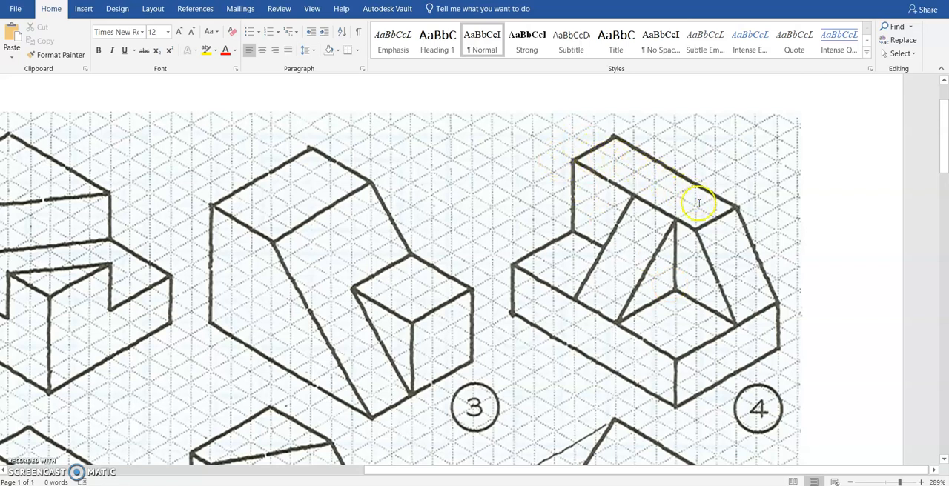
{"action": "mouse_move", "coordinate": [698, 329]}
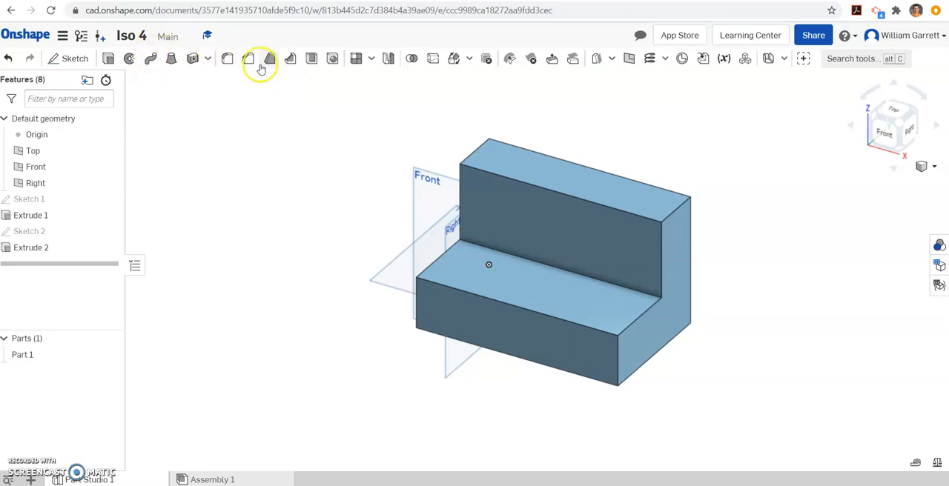
{"action": "mouse_move", "coordinate": [249, 59]}
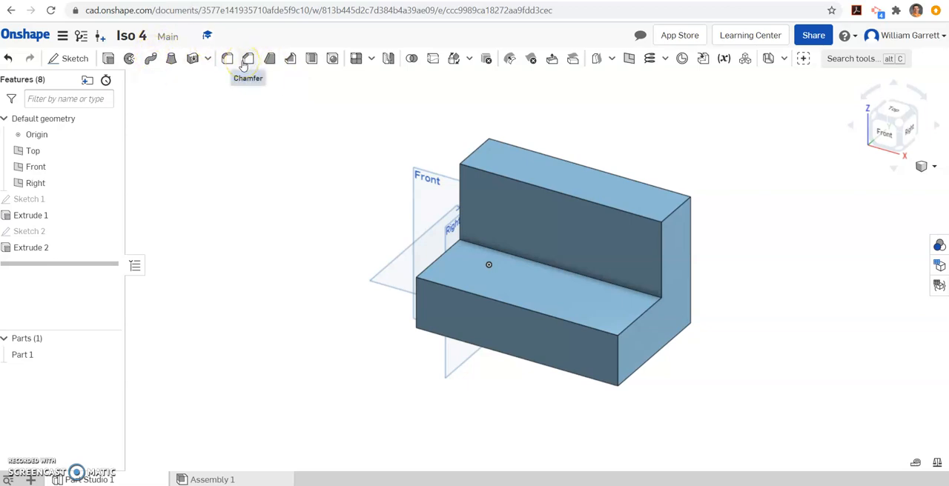
Apply a two-distance chamfer of 2 in along the back wall's top edge.
{"action": "left_click", "coordinate": [247, 59]}
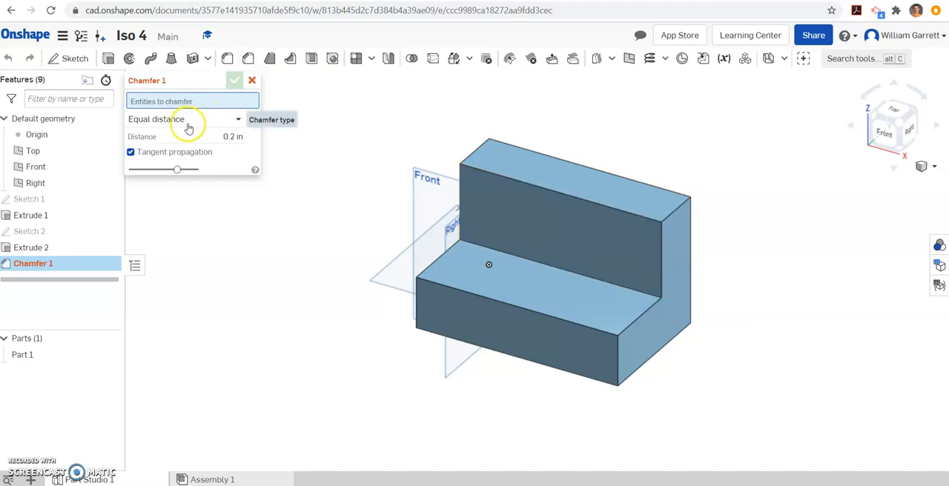
{"action": "left_click", "coordinate": [186, 119]}
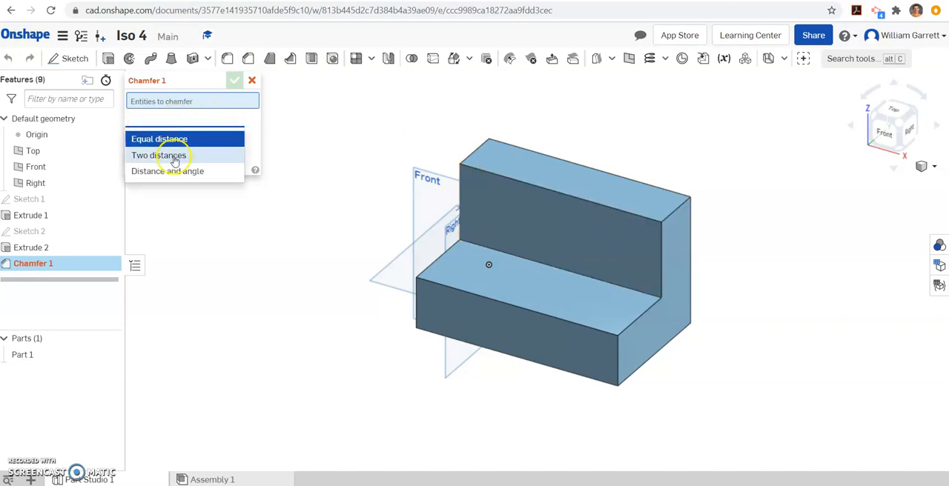
{"action": "left_click", "coordinate": [159, 154]}
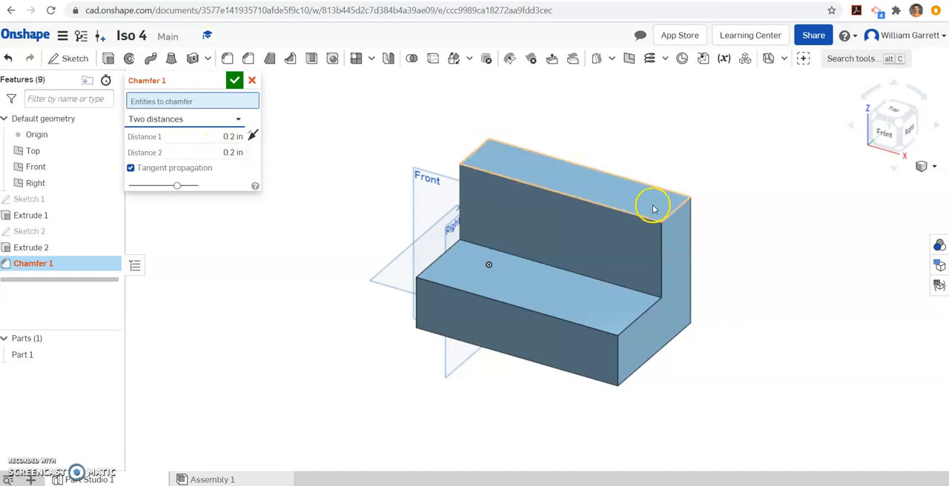
{"action": "mouse_move", "coordinate": [676, 213]}
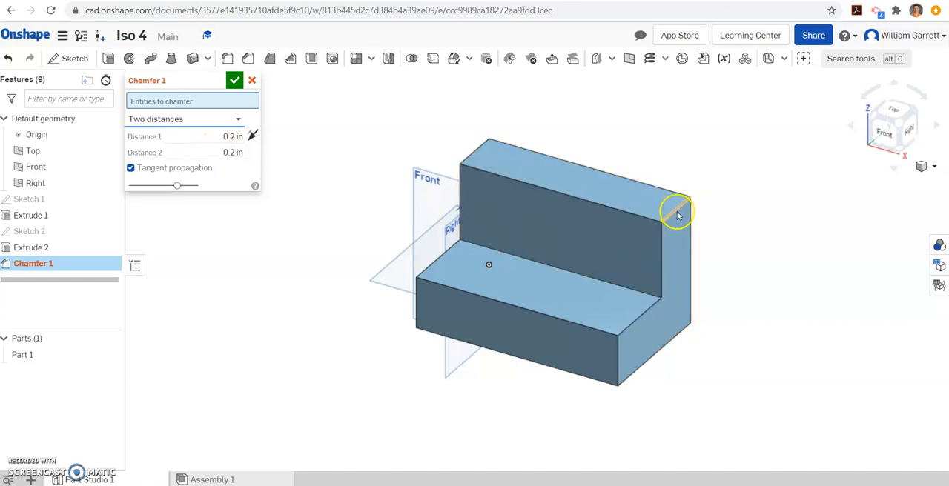
{"action": "left_click", "coordinate": [676, 211]}
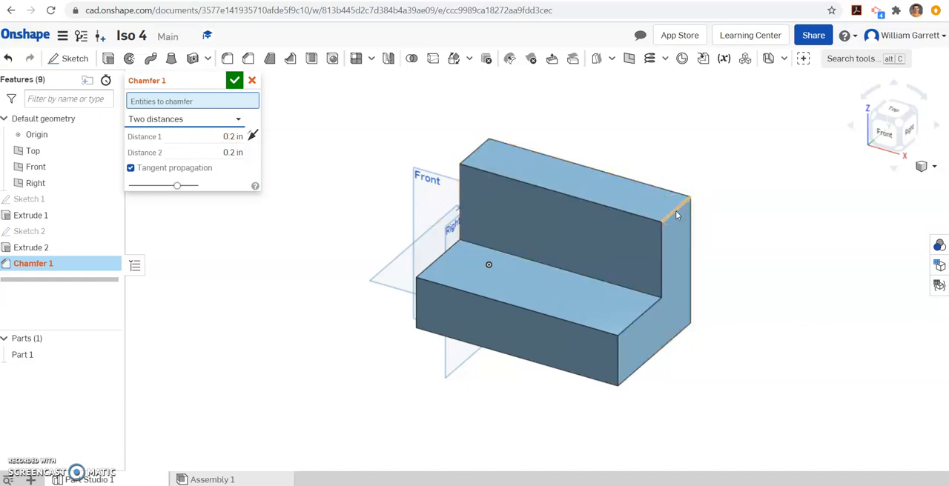
{"action": "left_click", "coordinate": [674, 207]}
{"action": "type", "text": "3"}
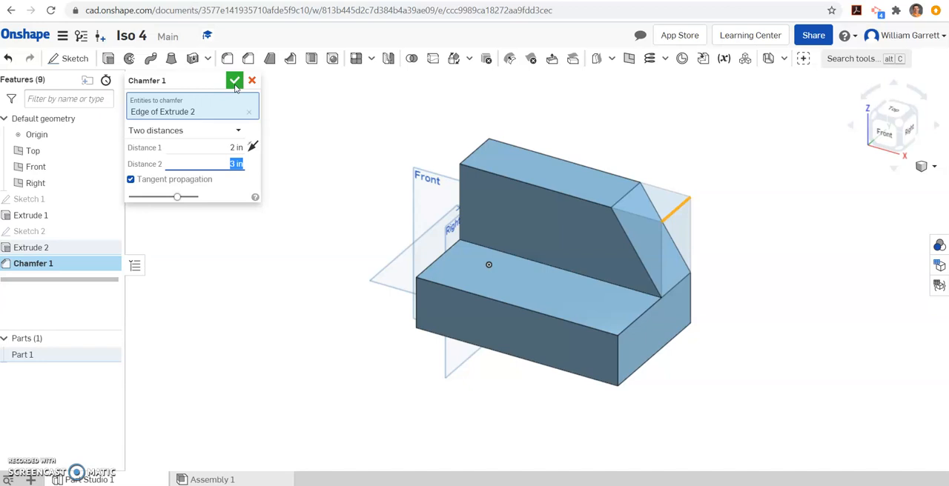
{"action": "left_click", "coordinate": [234, 80]}
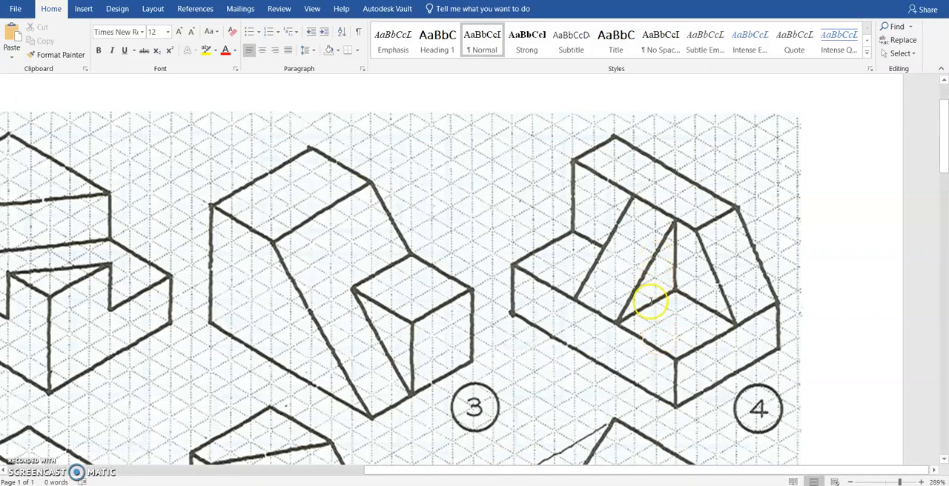
{"action": "mouse_move", "coordinate": [668, 280]}
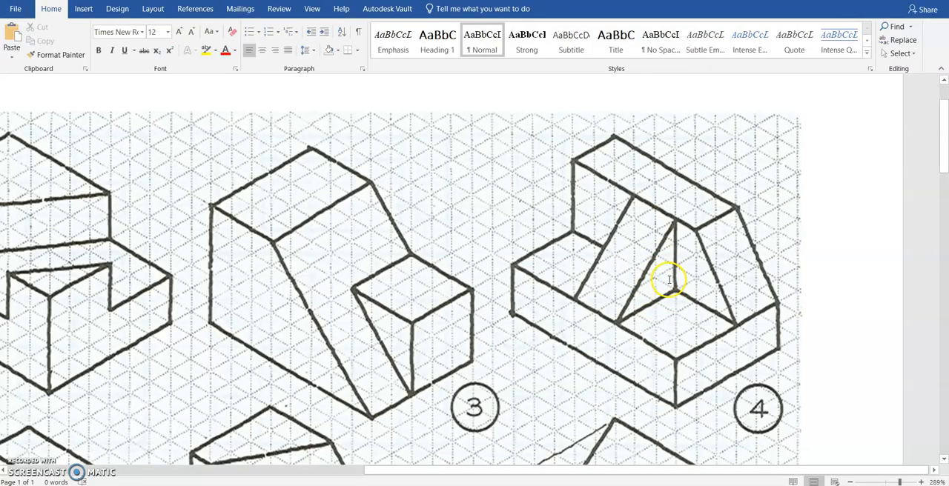
{"action": "mouse_move", "coordinate": [674, 217]}
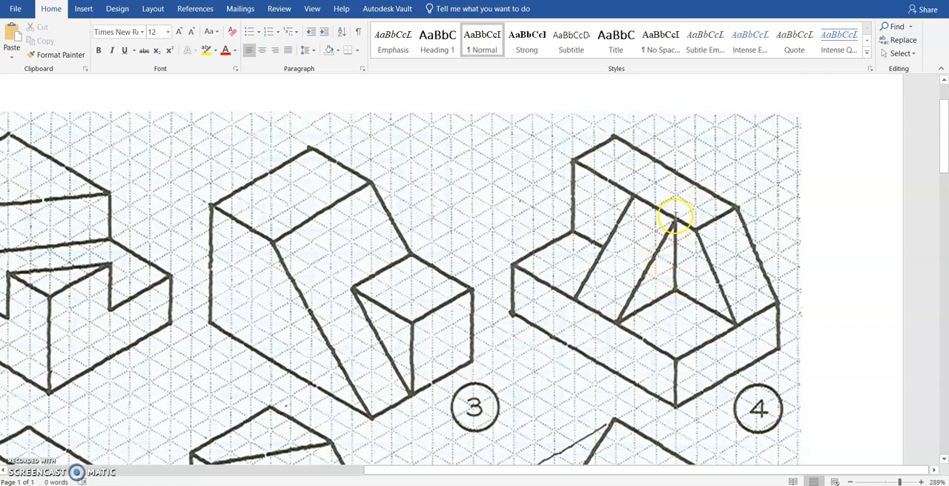
{"action": "mouse_move", "coordinate": [694, 253]}
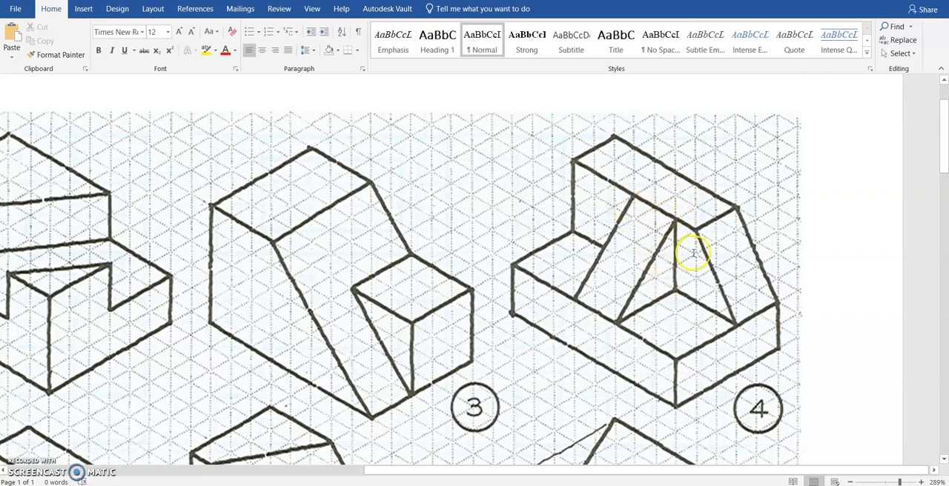
{"action": "mouse_move", "coordinate": [641, 211]}
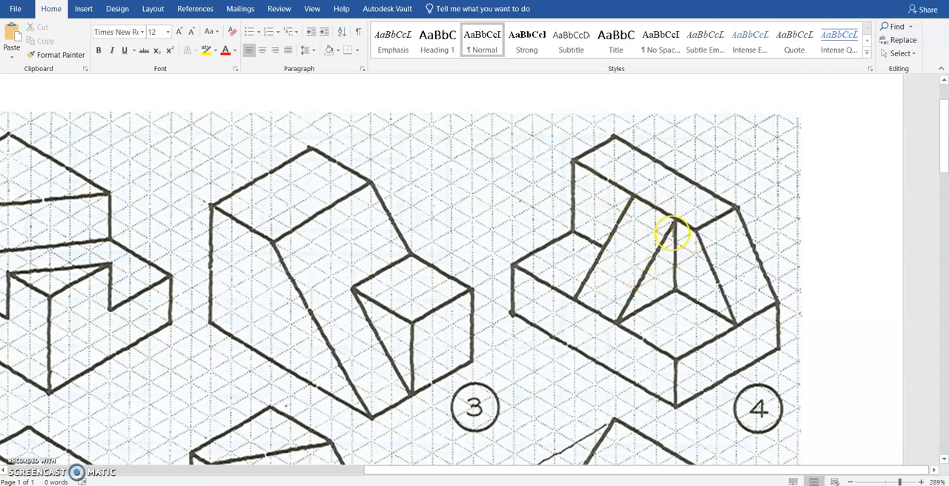
{"action": "mouse_move", "coordinate": [685, 335]}
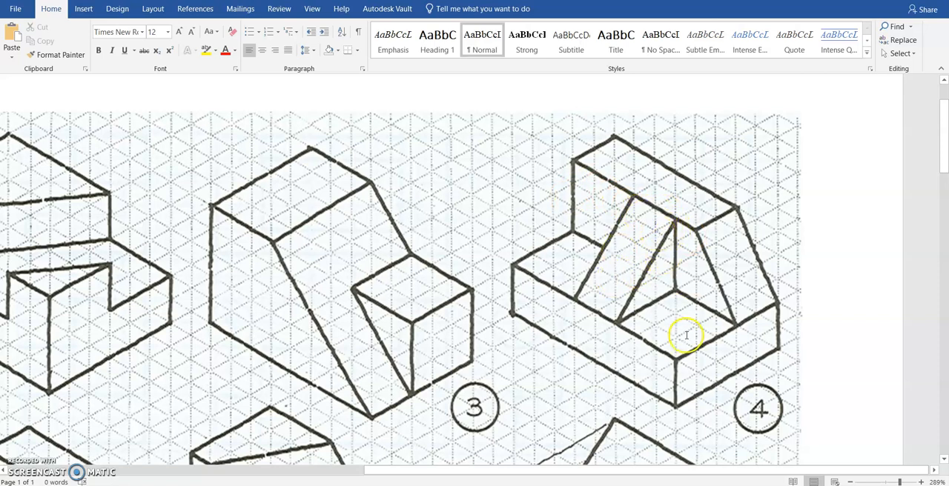
{"action": "mouse_move", "coordinate": [676, 276]}
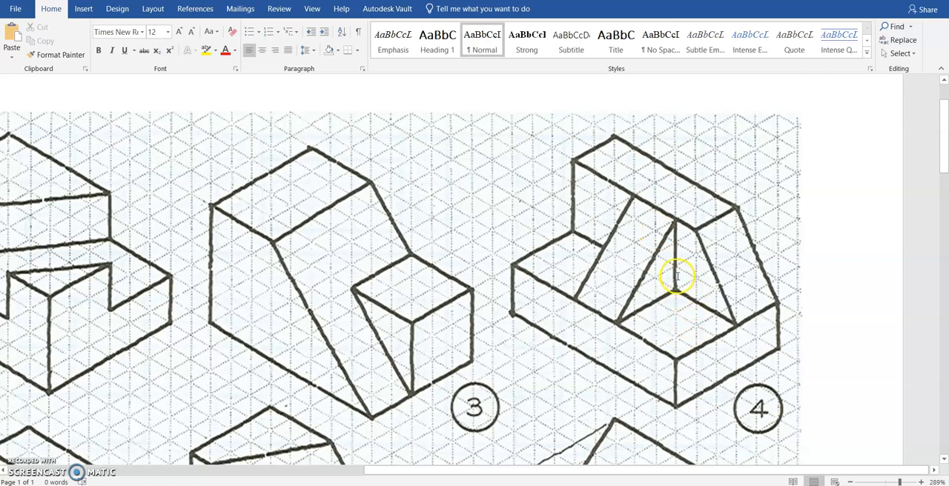
{"action": "mouse_move", "coordinate": [680, 228]}
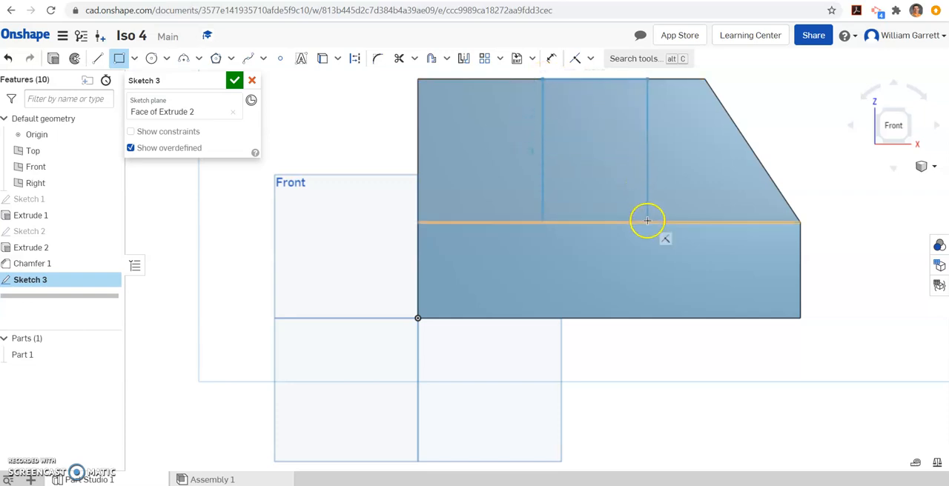
{"action": "mouse_move", "coordinate": [644, 225]}
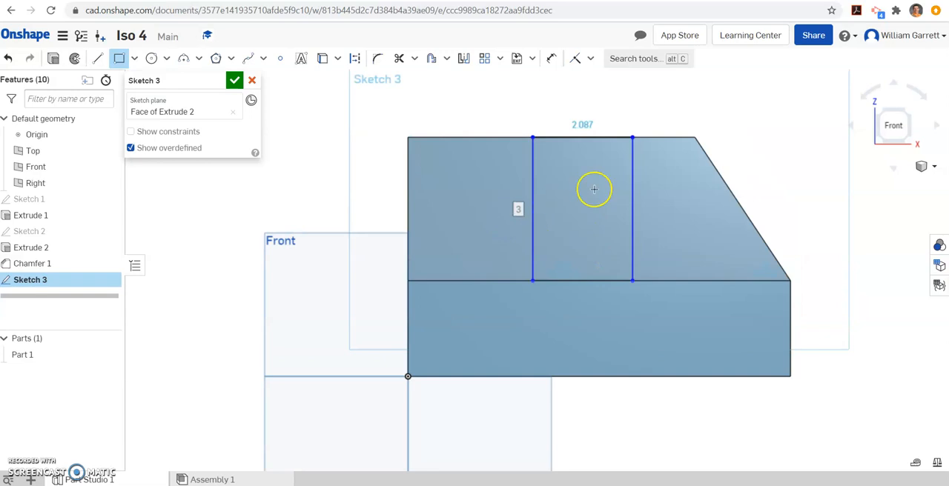
{"action": "mouse_move", "coordinate": [543, 193]}
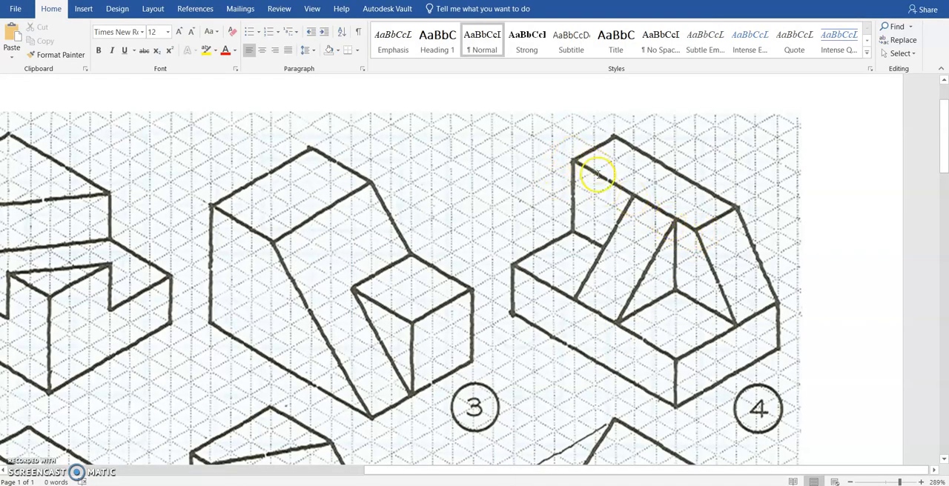
{"action": "mouse_move", "coordinate": [602, 190]}
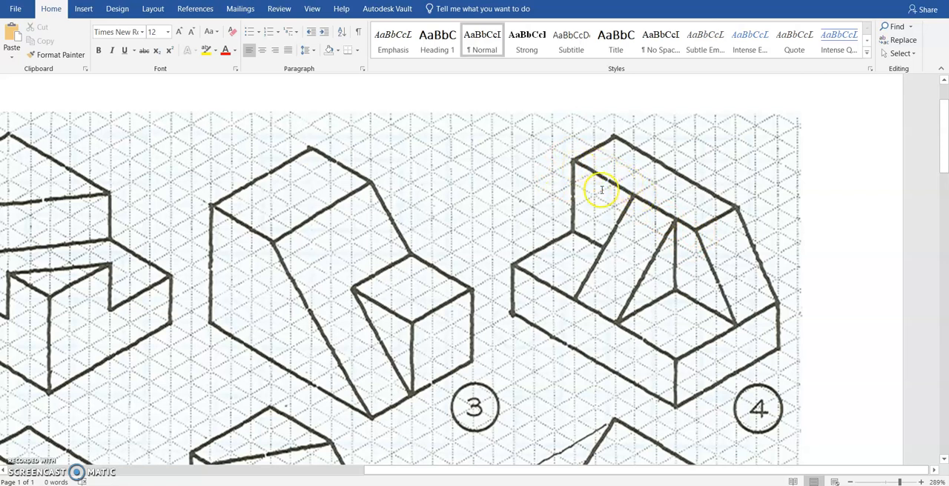
{"action": "mouse_move", "coordinate": [487, 457]}
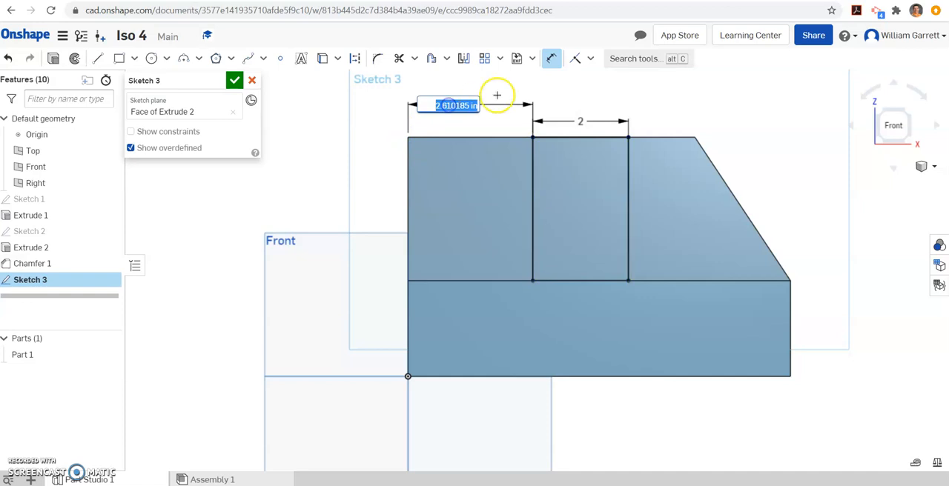
Fix the rectangle 3 in from the left edge at width 2 and finish Sketch 3.
{"action": "type", "text": "3"}
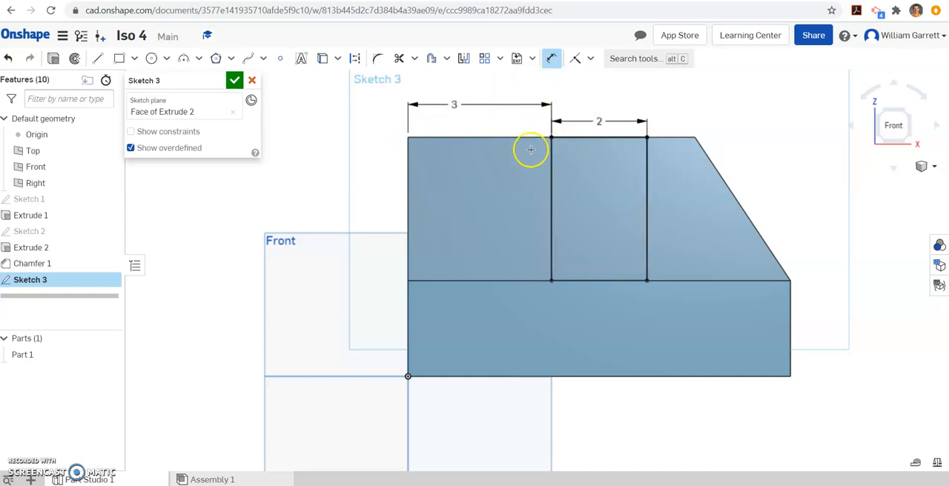
{"action": "mouse_move", "coordinate": [631, 216]}
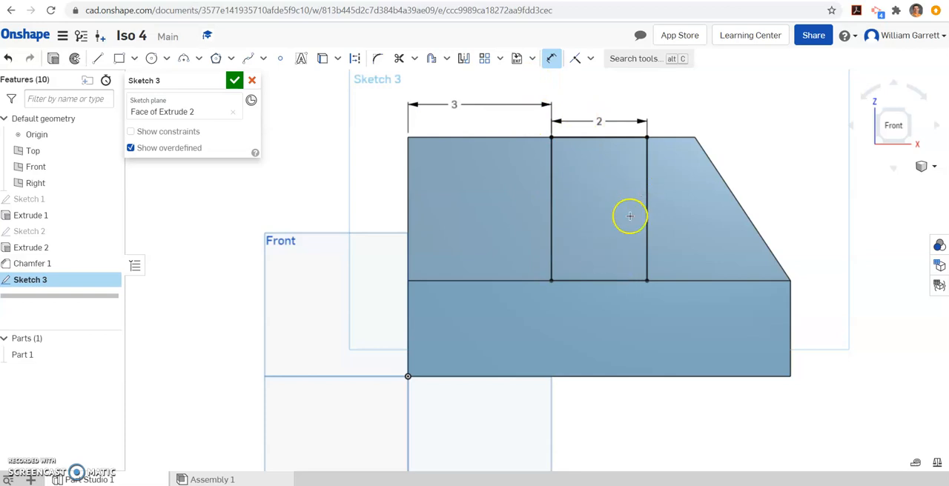
{"action": "mouse_move", "coordinate": [652, 130]}
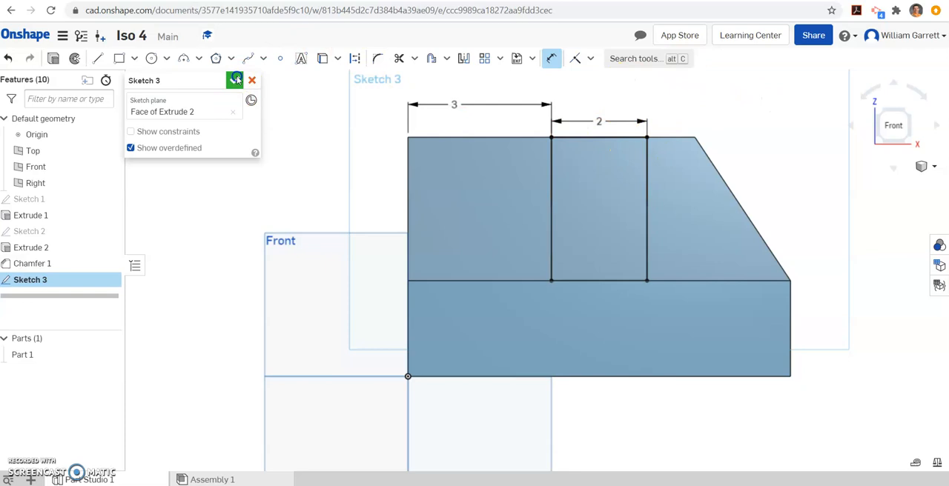
{"action": "left_click", "coordinate": [234, 80]}
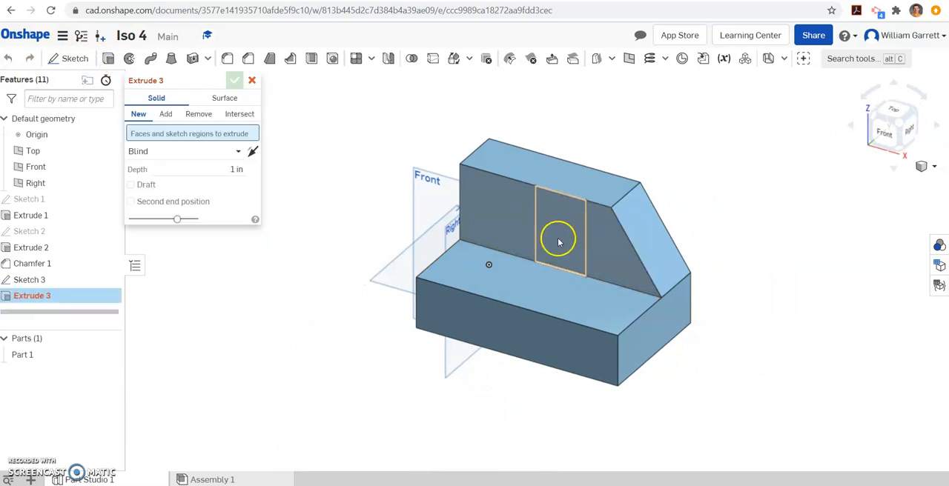
Add-extrude the Sketch 3 region to depth 3 as a block in front of the wall.
{"action": "left_click", "coordinate": [166, 113]}
{"action": "type", "text": "3"}
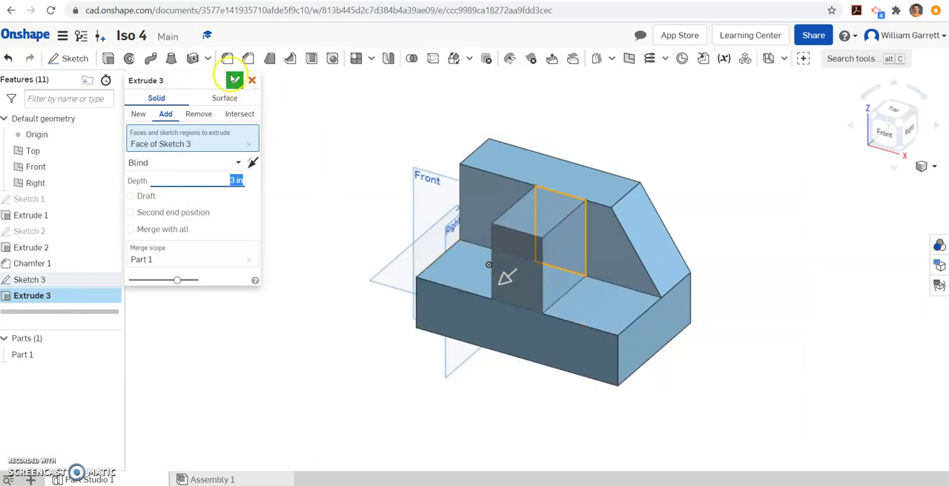
{"action": "left_click", "coordinate": [235, 80]}
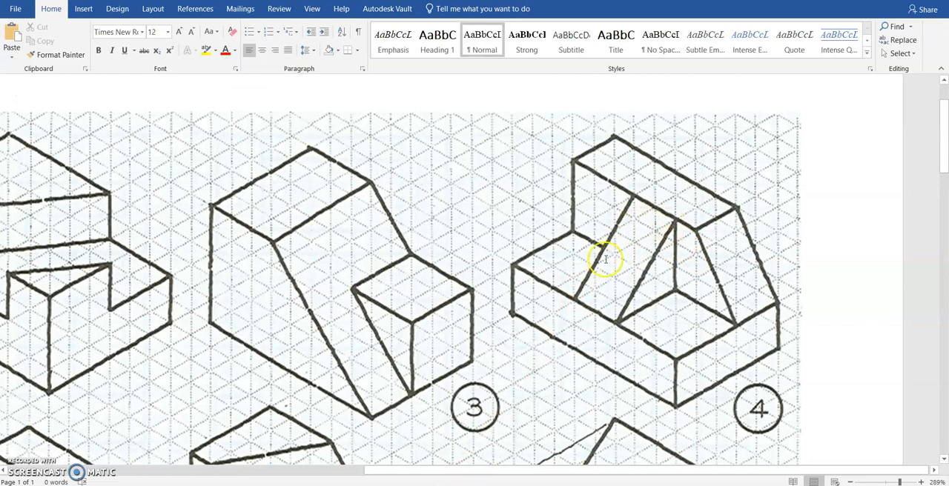
{"action": "mouse_move", "coordinate": [605, 317]}
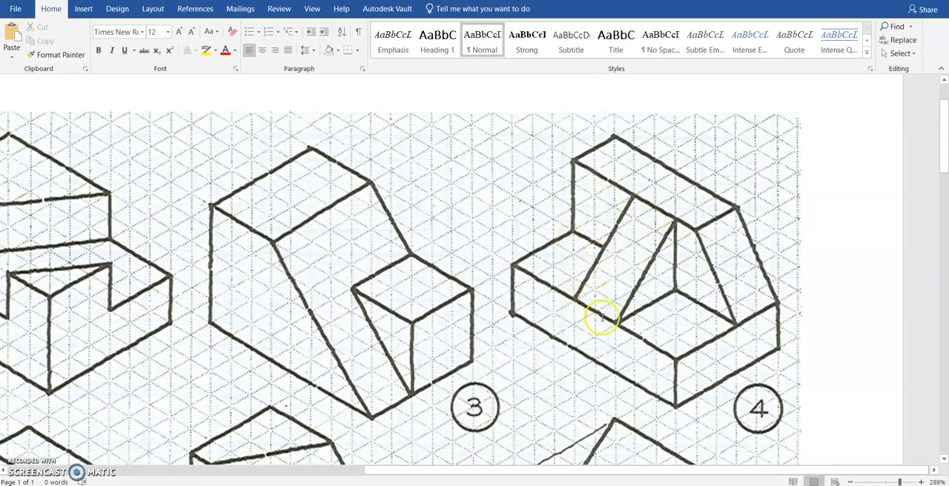
{"action": "mouse_move", "coordinate": [602, 318]}
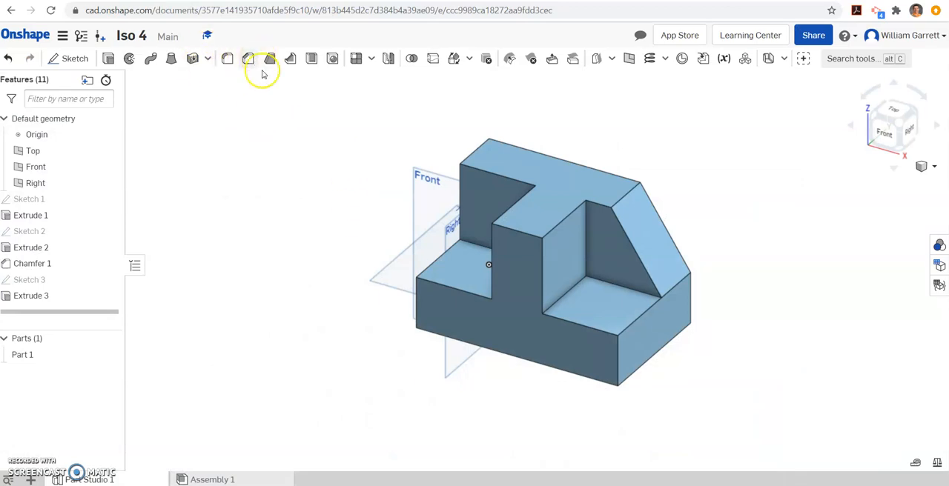
{"action": "mouse_move", "coordinate": [248, 59]}
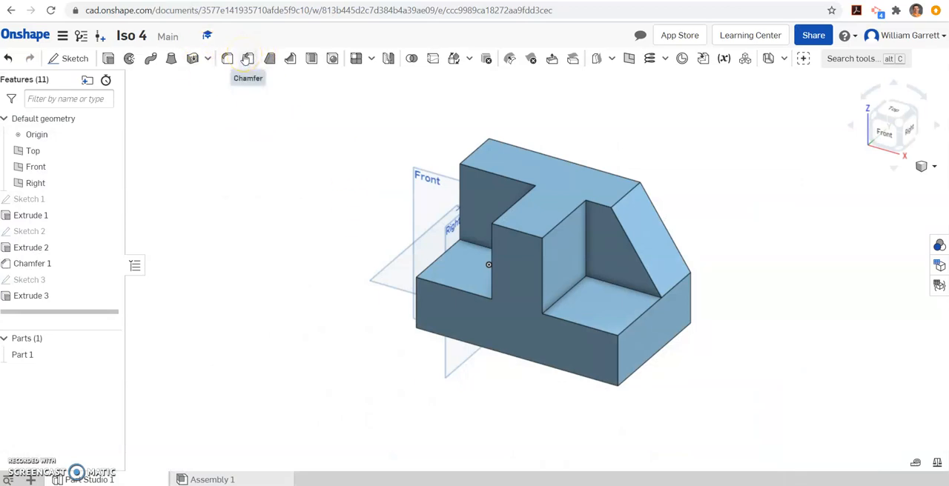
Chamfer the front block's top edge at equal distance 3 in to form the wedge.
{"action": "left_click", "coordinate": [247, 59]}
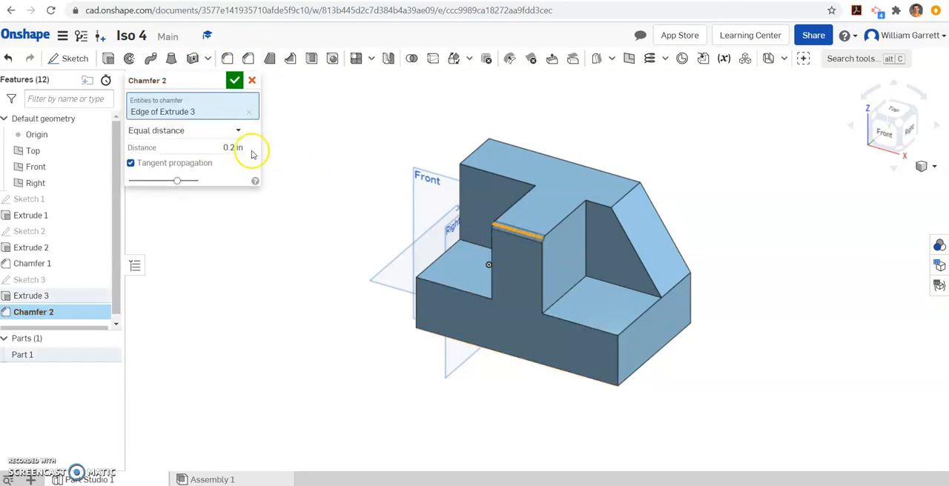
{"action": "type", "text": "3"}
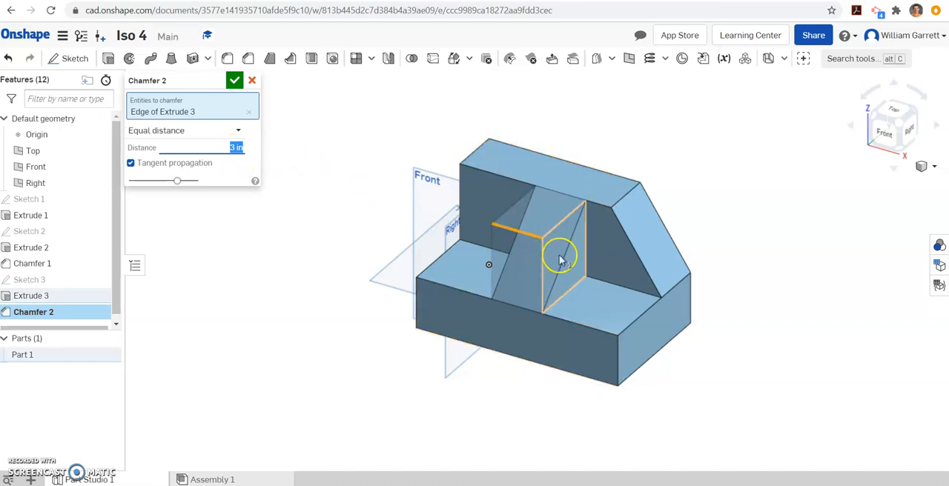
{"action": "left_click", "coordinate": [234, 80]}
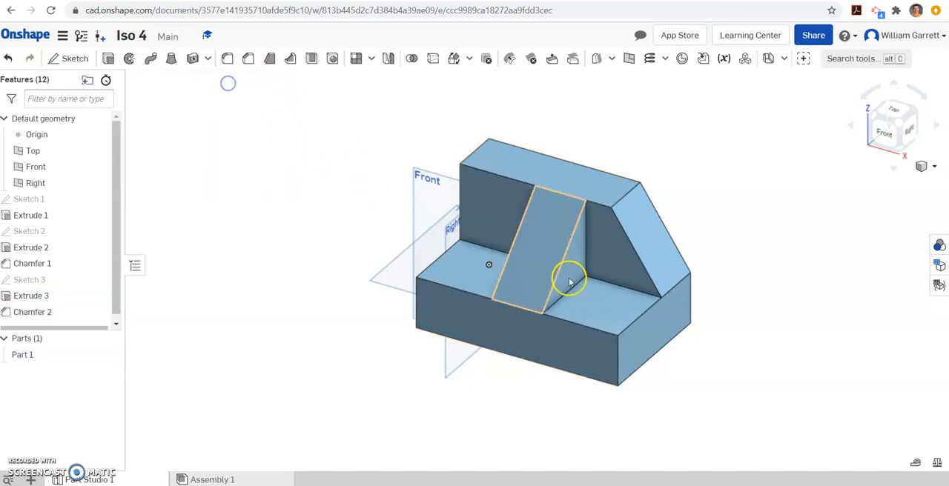